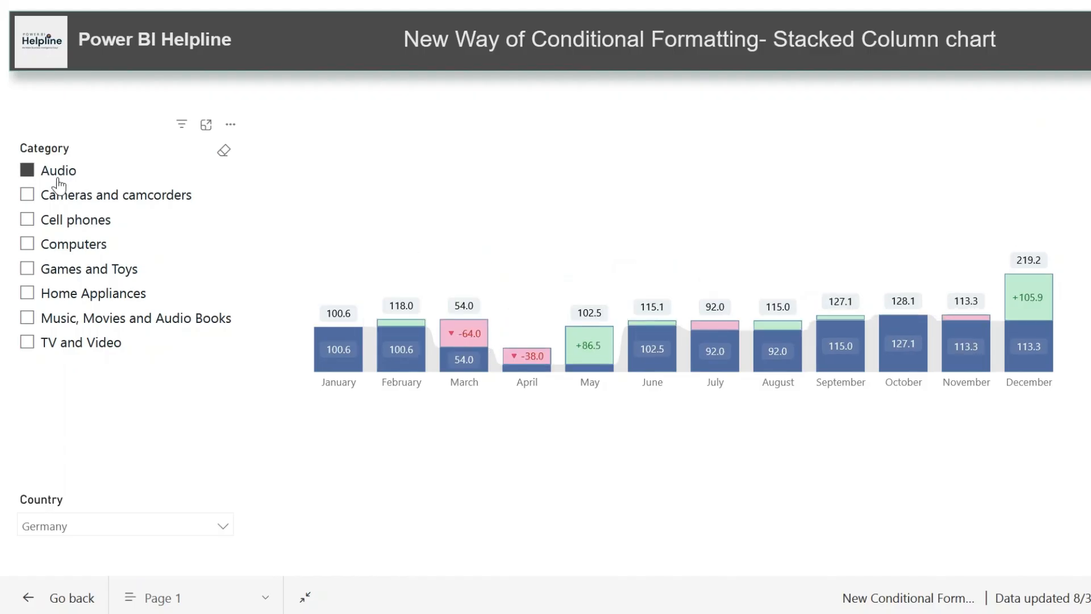
# Return to Report view and deselect the monthly Total Sales column chart
pyautogui.click(27, 268)
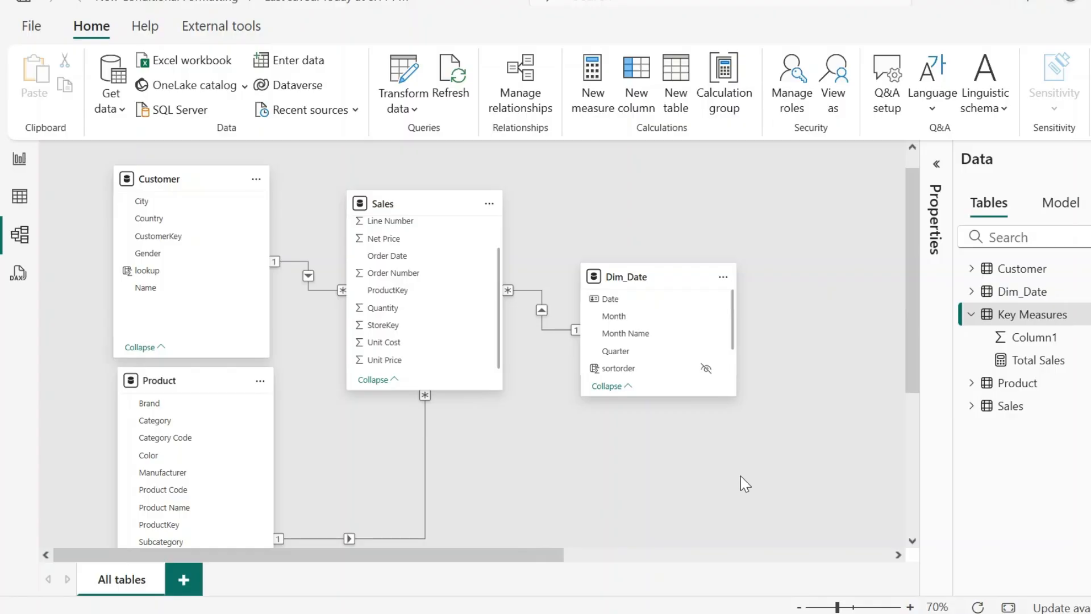
pyautogui.moveTo(723, 496)
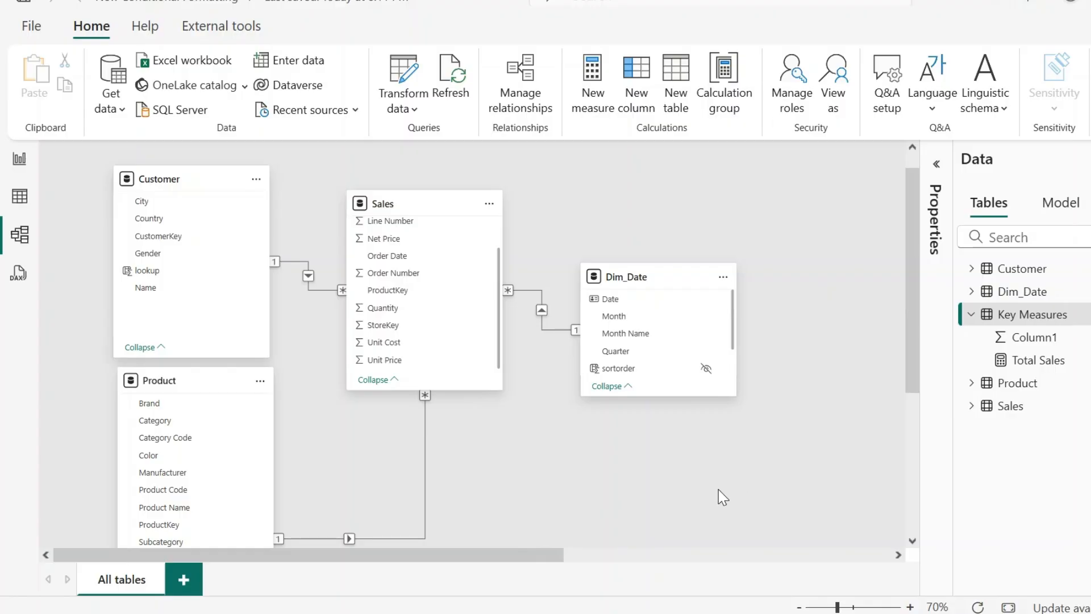
pyautogui.moveTo(541, 457)
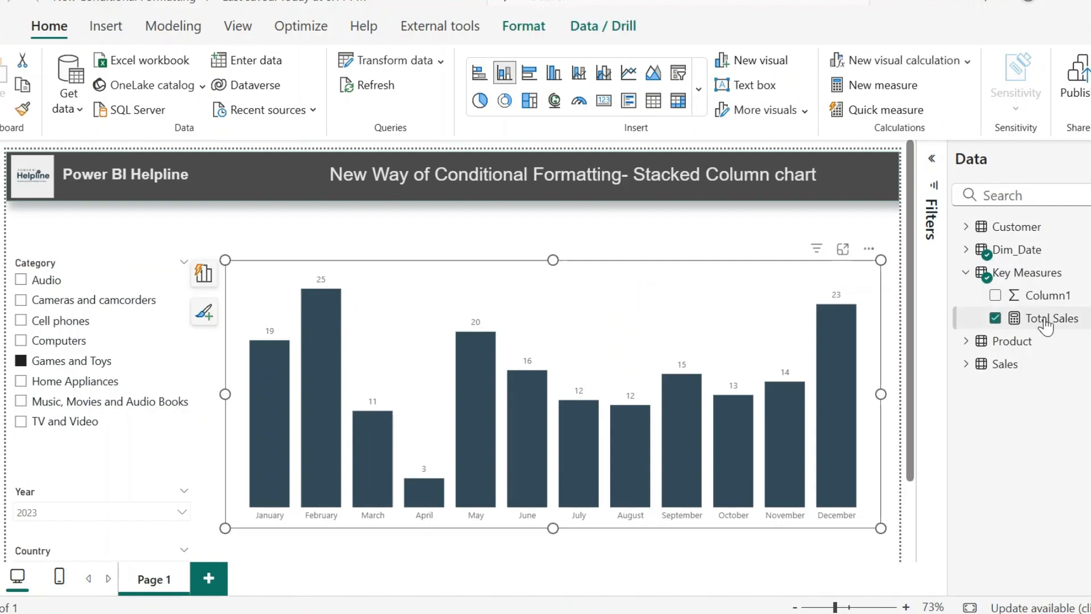
pyautogui.click(1051, 318)
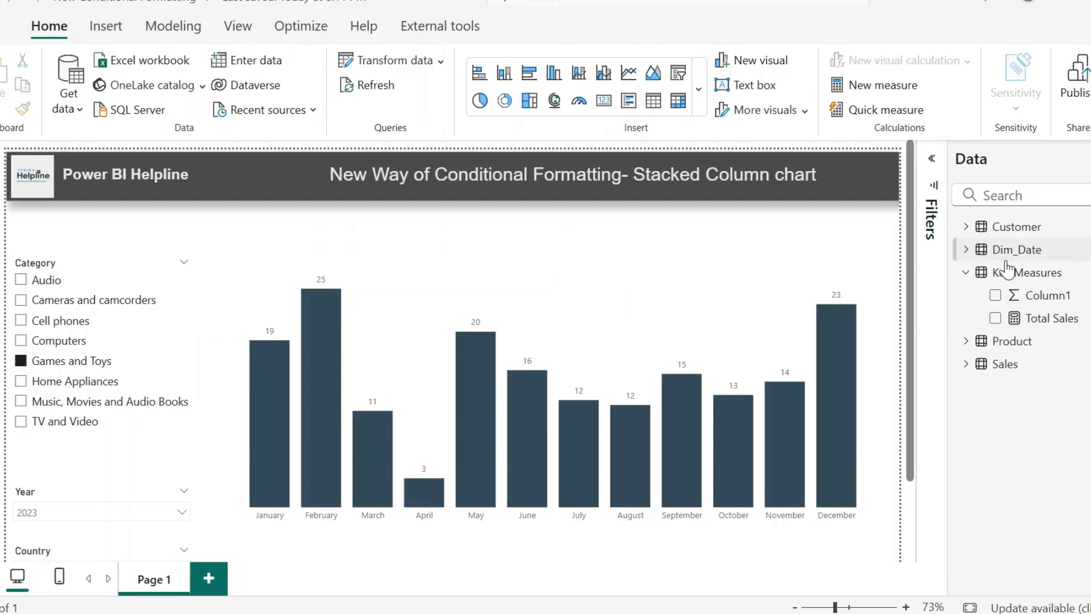
# Create Prev Month Sales in Key Measures as CALCULATE([Total Sales], PREVIOUSMONTH(Dim_Date[Date]))
pyautogui.rightClick(1036, 273)
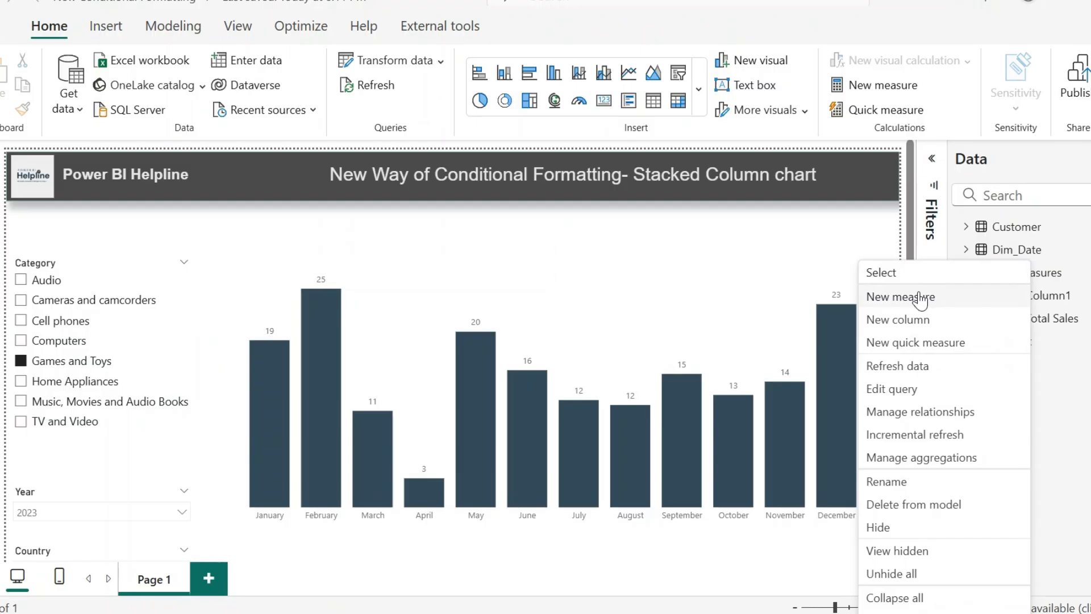
pyautogui.click(899, 297)
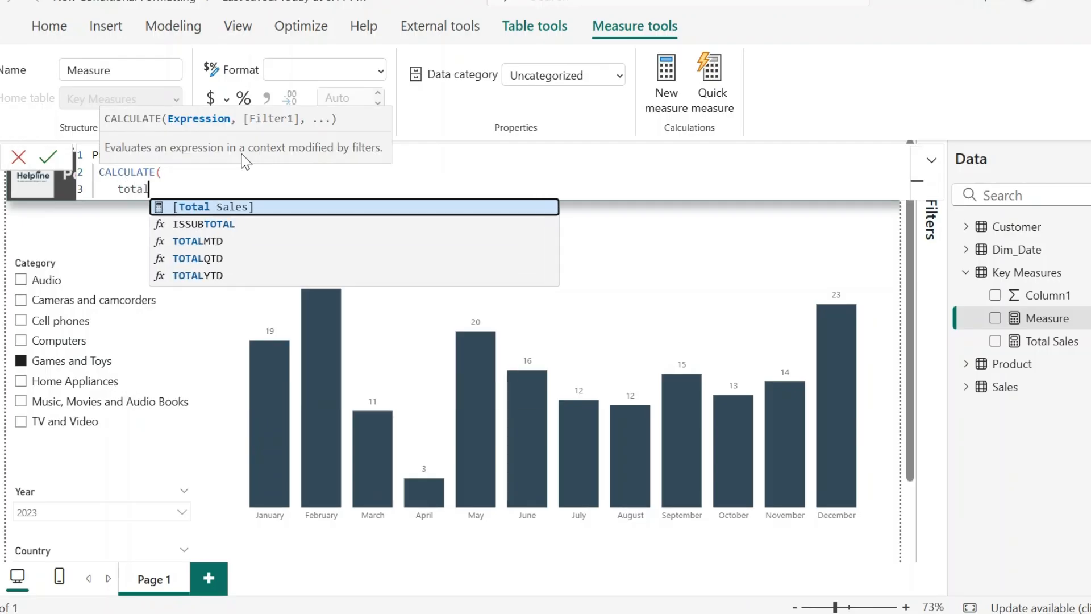
pyautogui.write('prev')
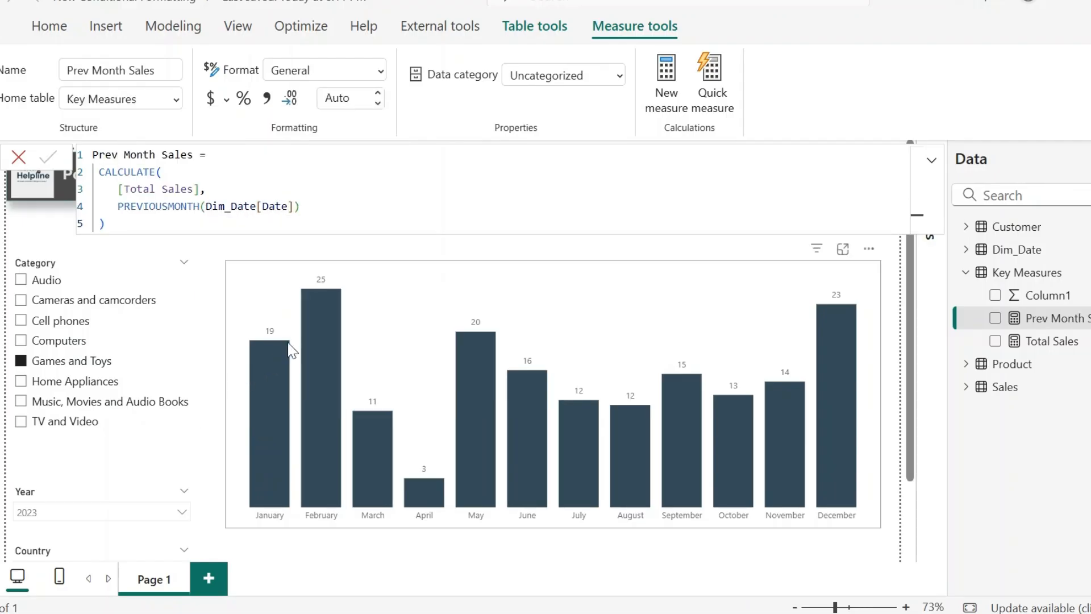
pyautogui.moveTo(321, 313)
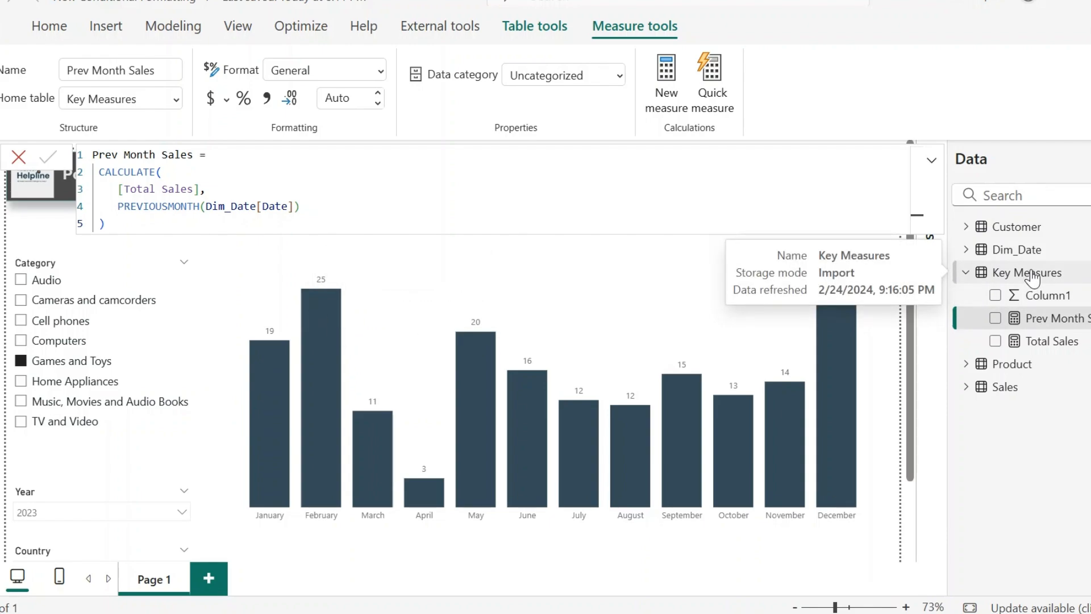
# Write Total Sales _ as IF(MAX(Dim_Date[Month]) = 1, [Total Sales], ...) comparing [Prev Month Sales]
pyautogui.rightClick(1030, 272)
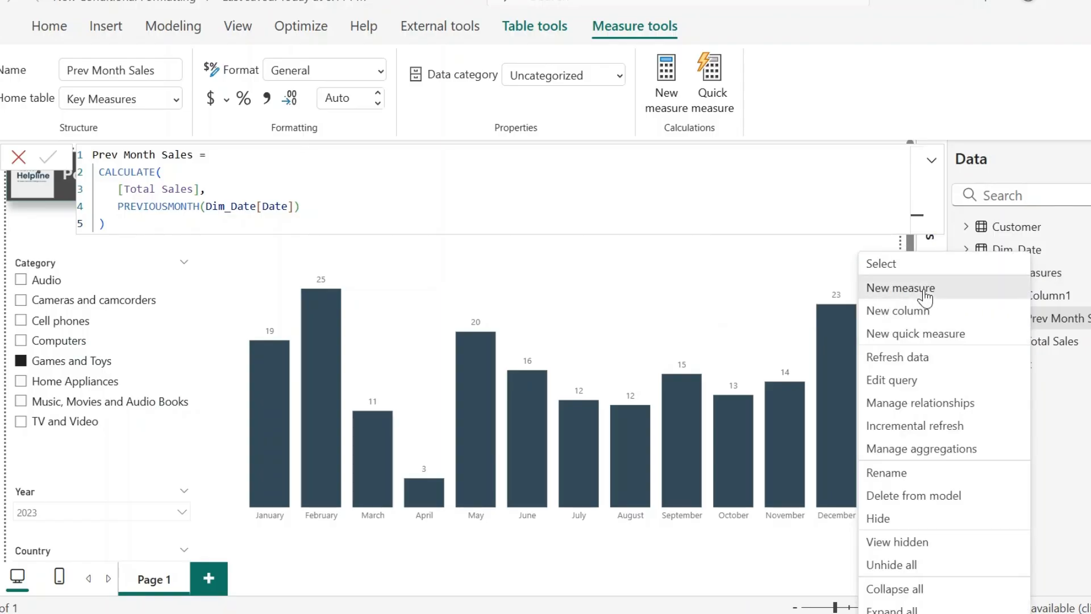
pyautogui.click(900, 287)
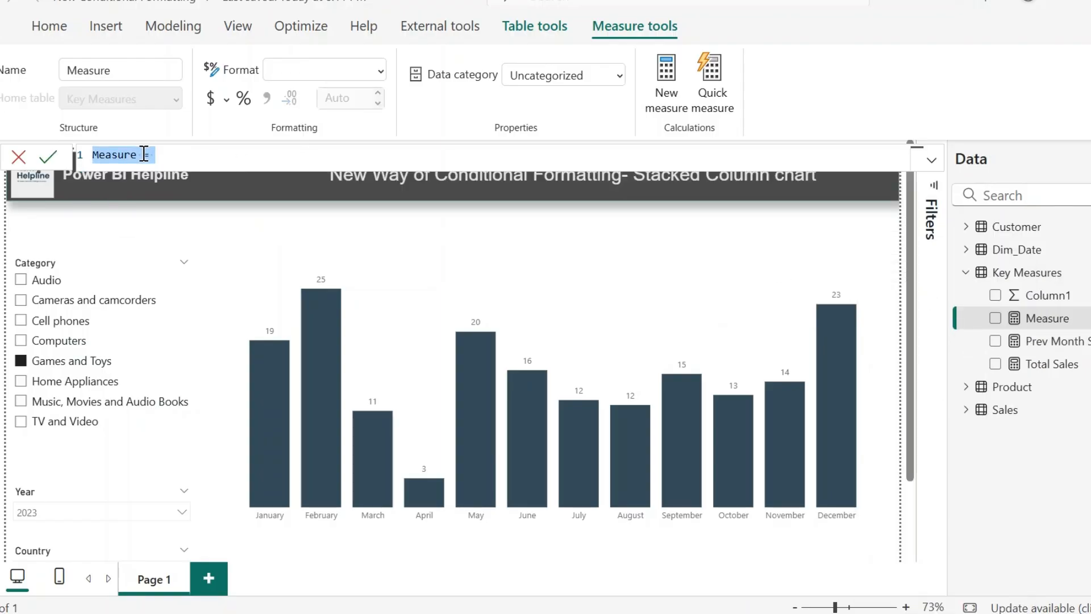
pyautogui.moveTo(49, 157)
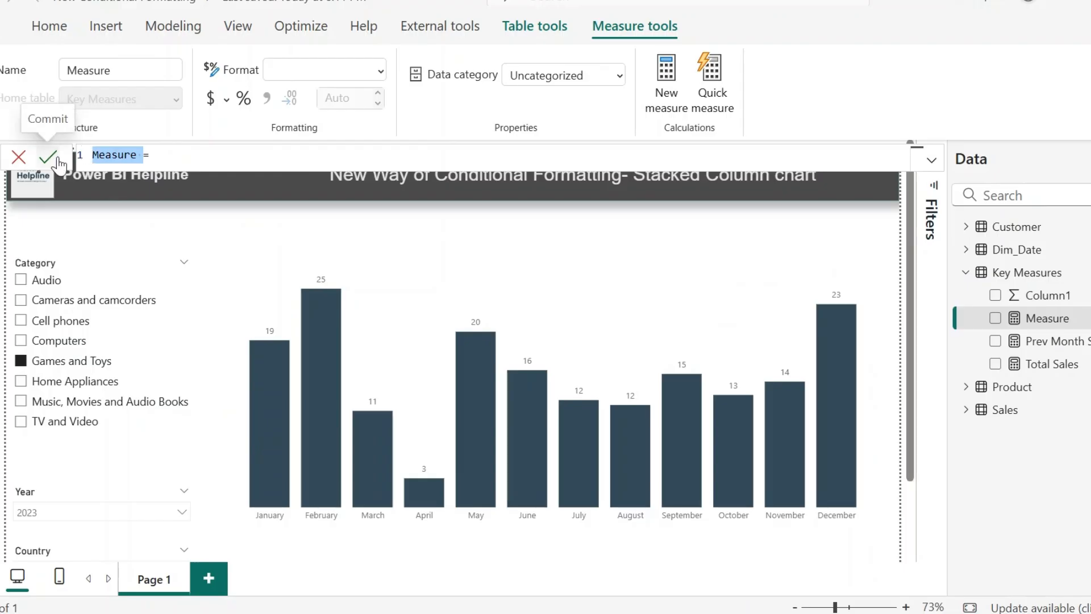
pyautogui.write('Total Sa =')
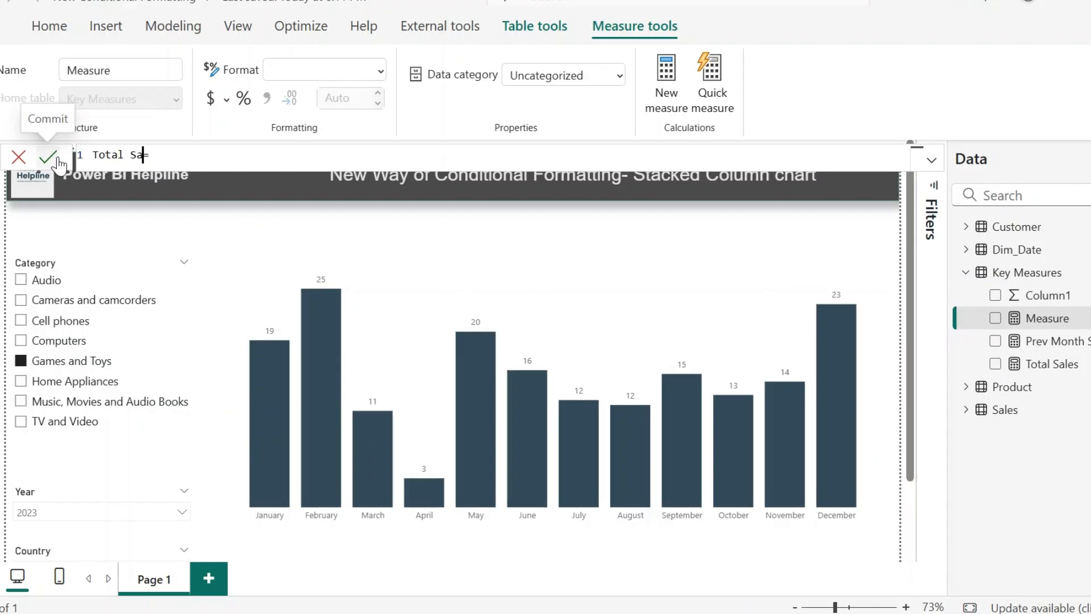
pyautogui.write('les')
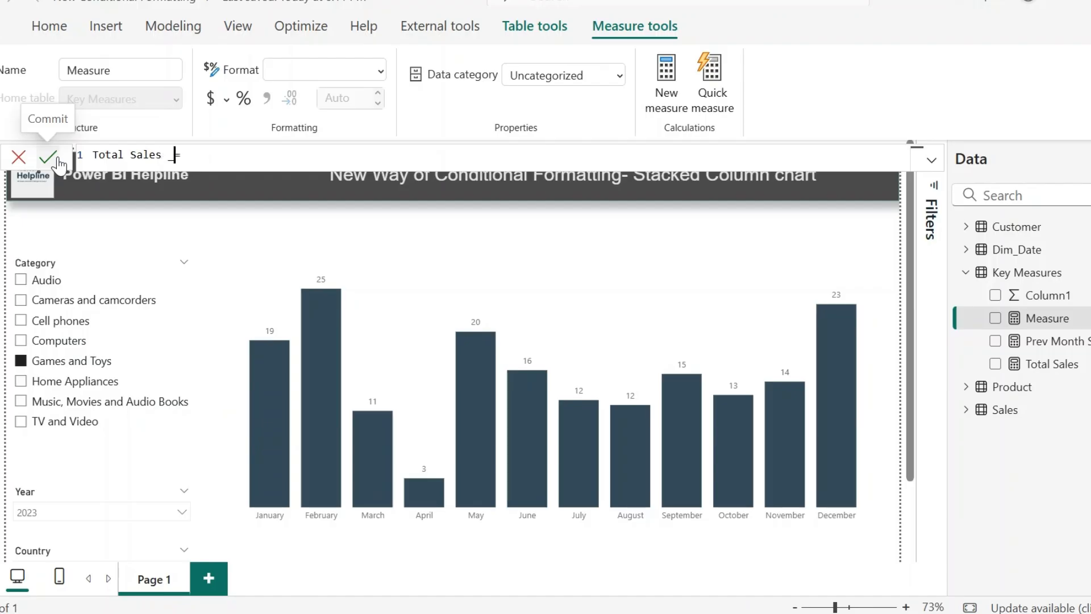
pyautogui.write('IF(')
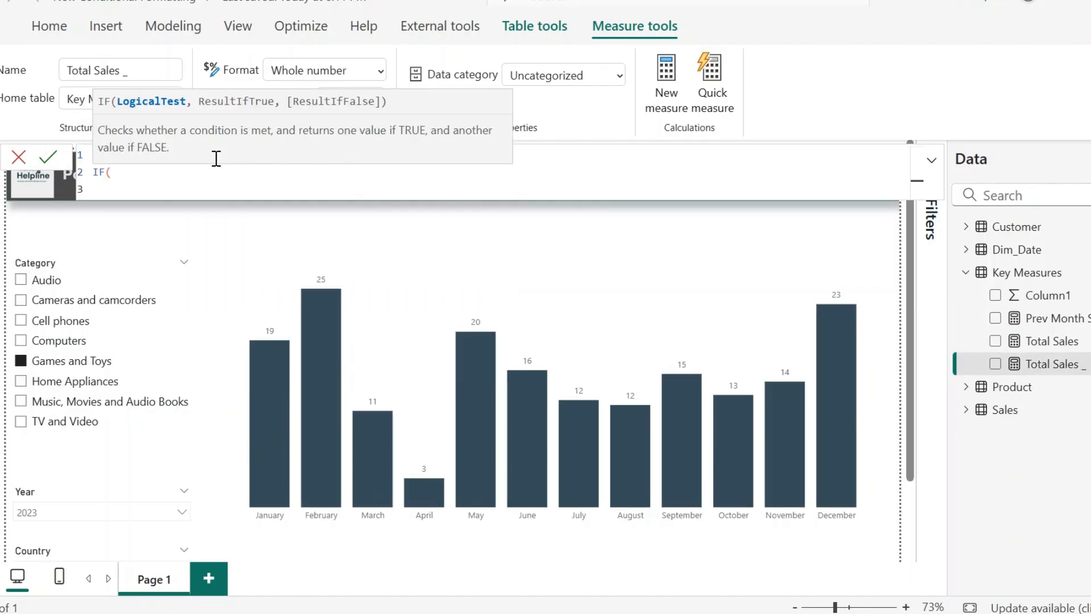
pyautogui.write('MAX(Dim_Date[Month]) =')
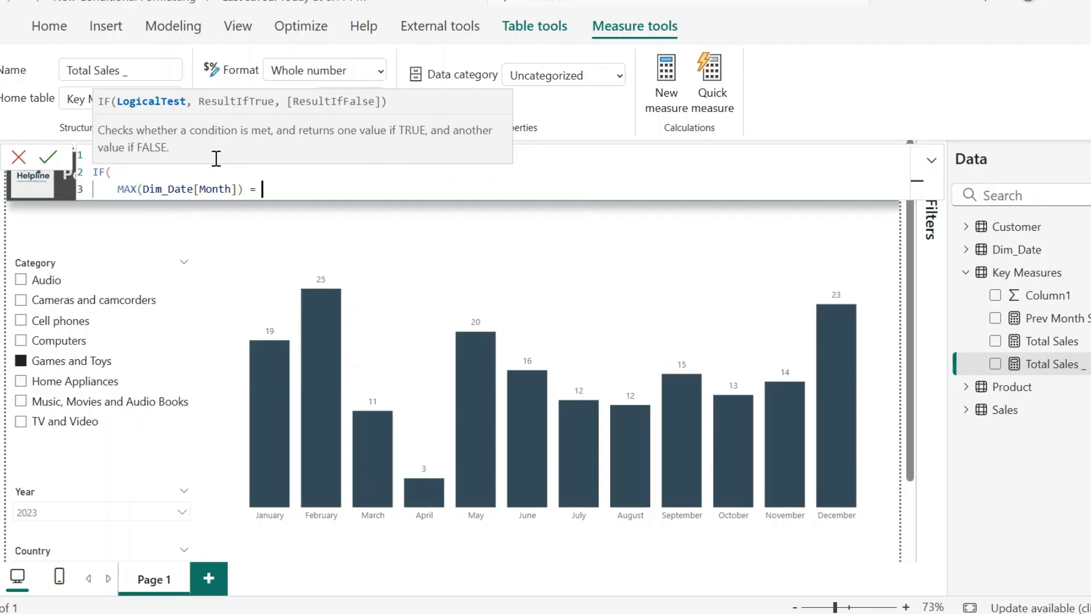
pyautogui.write('1, [Total Sales],')
pyautogui.write('[Total Sales] >=')
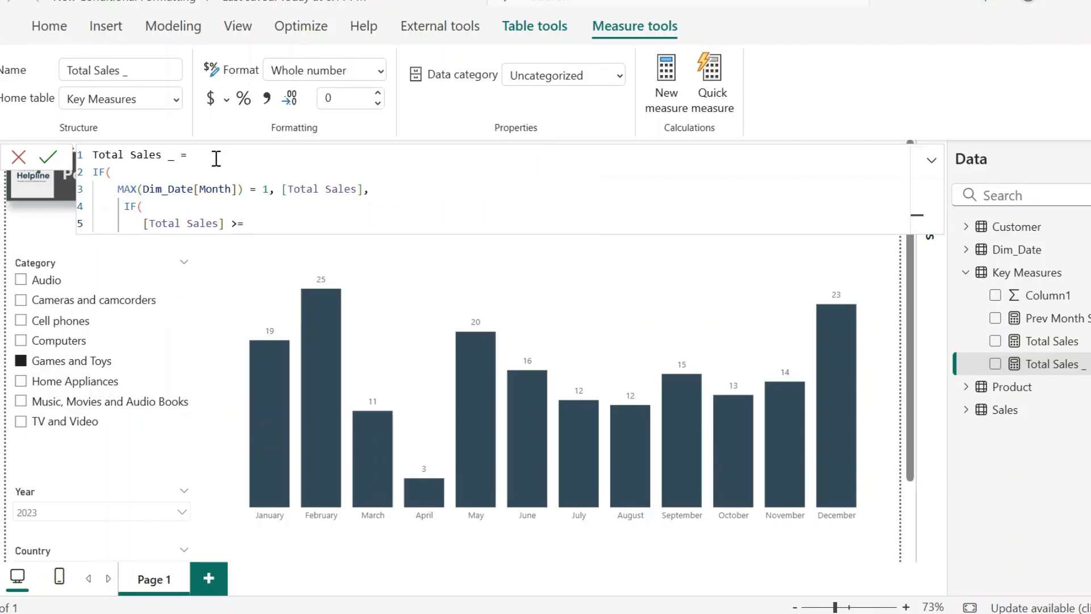
pyautogui.write('[Prev Month Sales],')
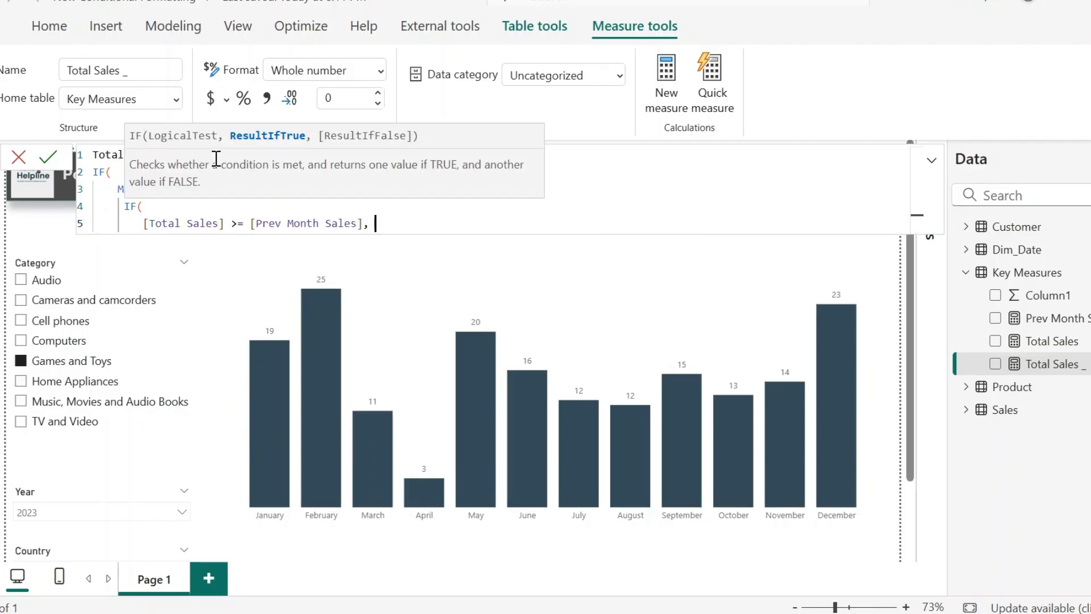
pyautogui.write('[Prev Month Sales], tota')
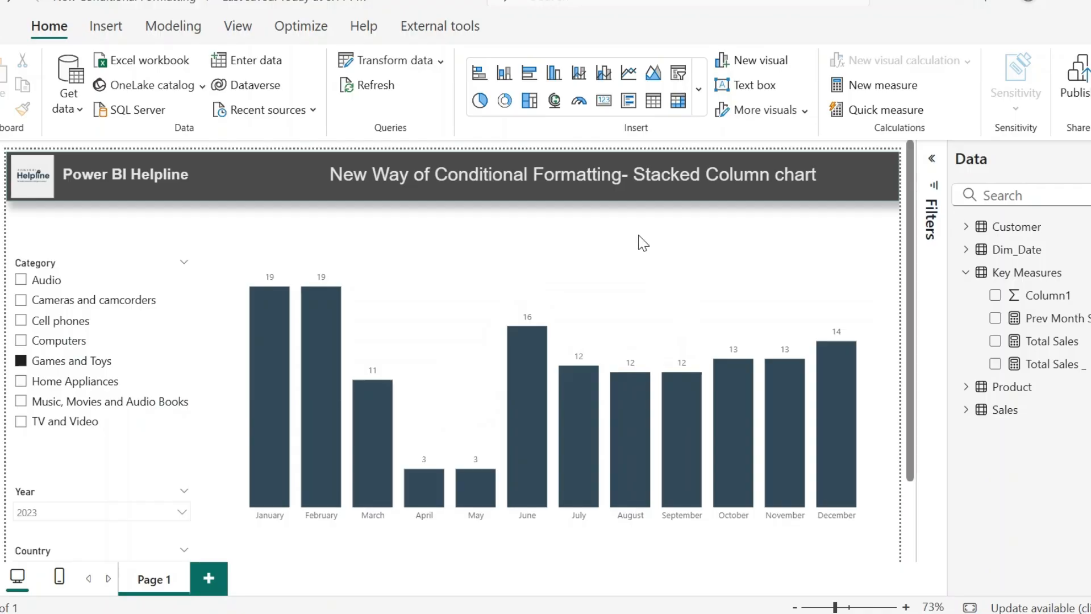
pyautogui.moveTo(320, 300)
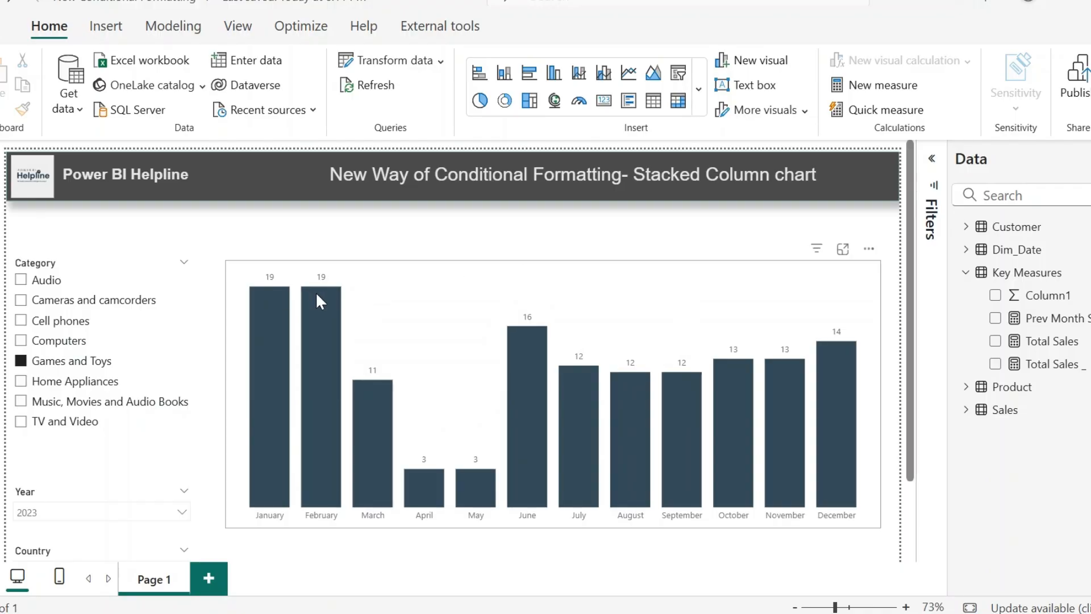
pyautogui.moveTo(284, 288)
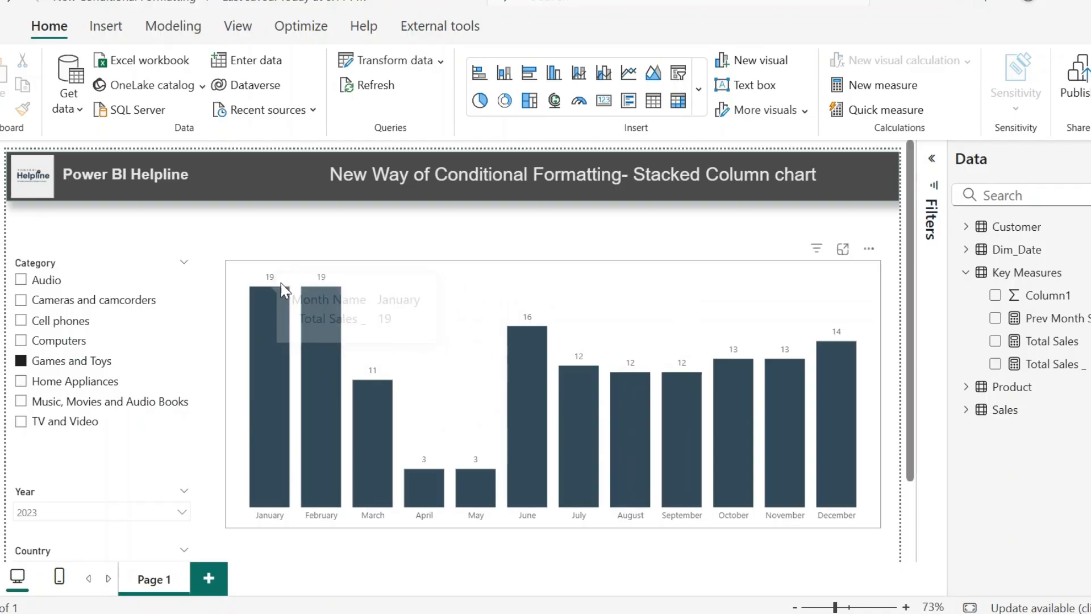
pyautogui.moveTo(301, 292)
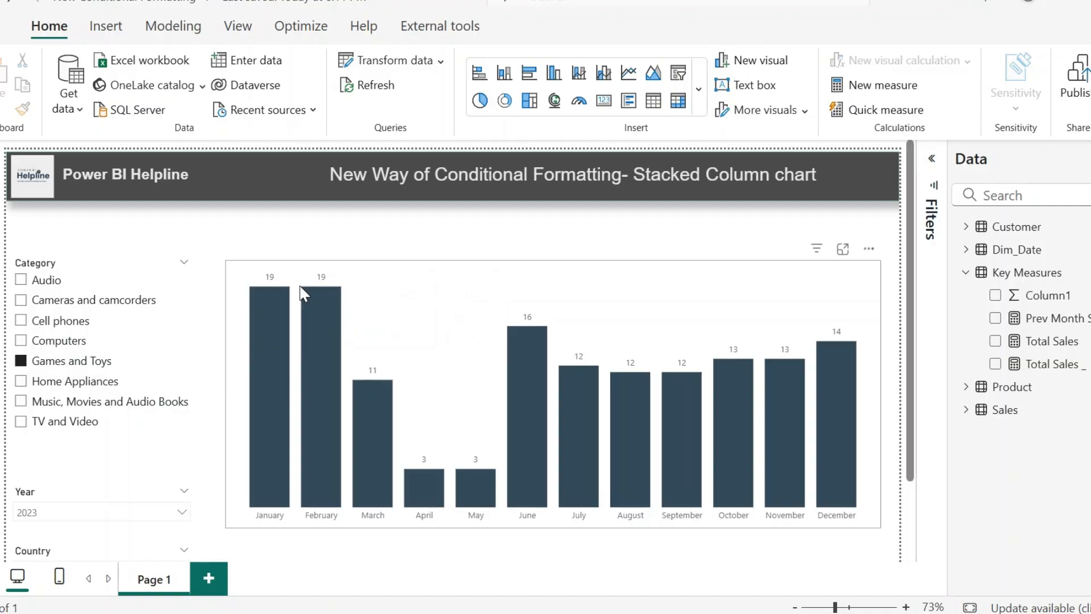
pyautogui.moveTo(346, 346)
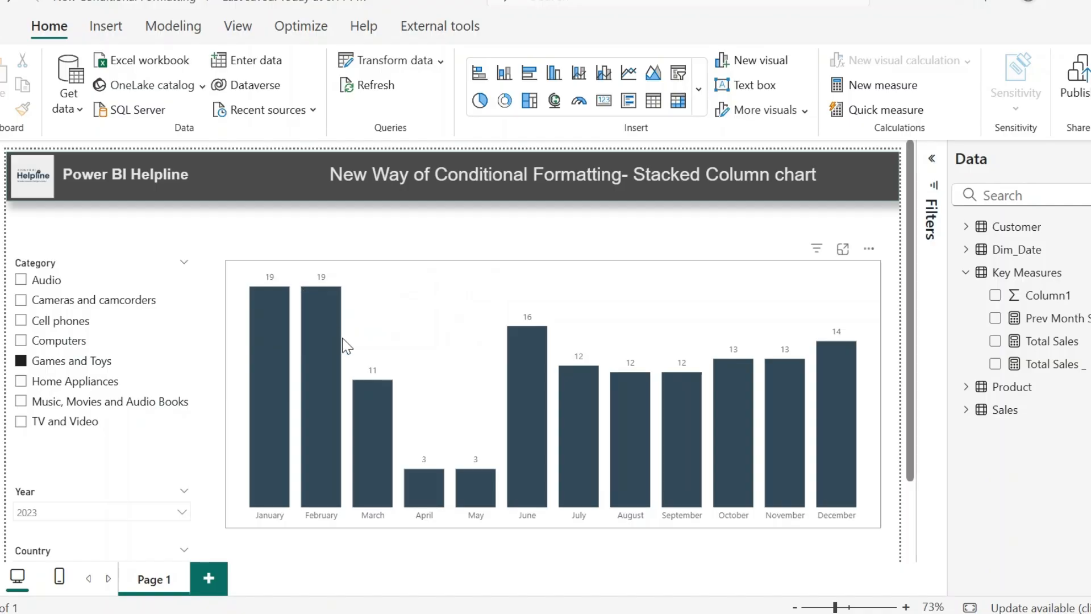
pyautogui.moveTo(374, 382)
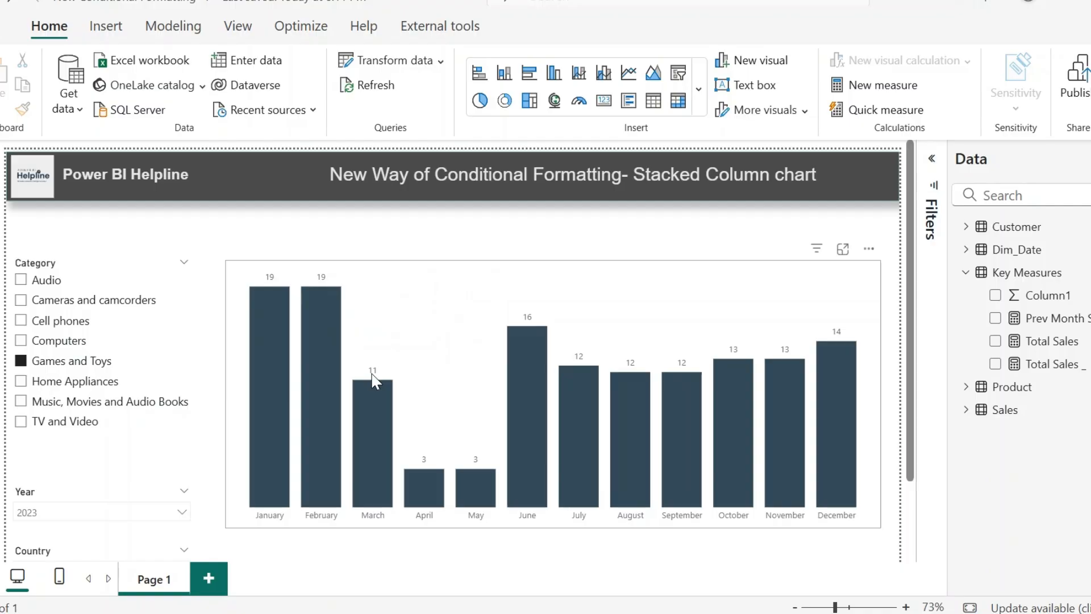
# Write the Increase measure with BLANK() for January, stack it on the chart, enlarge the canvas
pyautogui.click(883, 85)
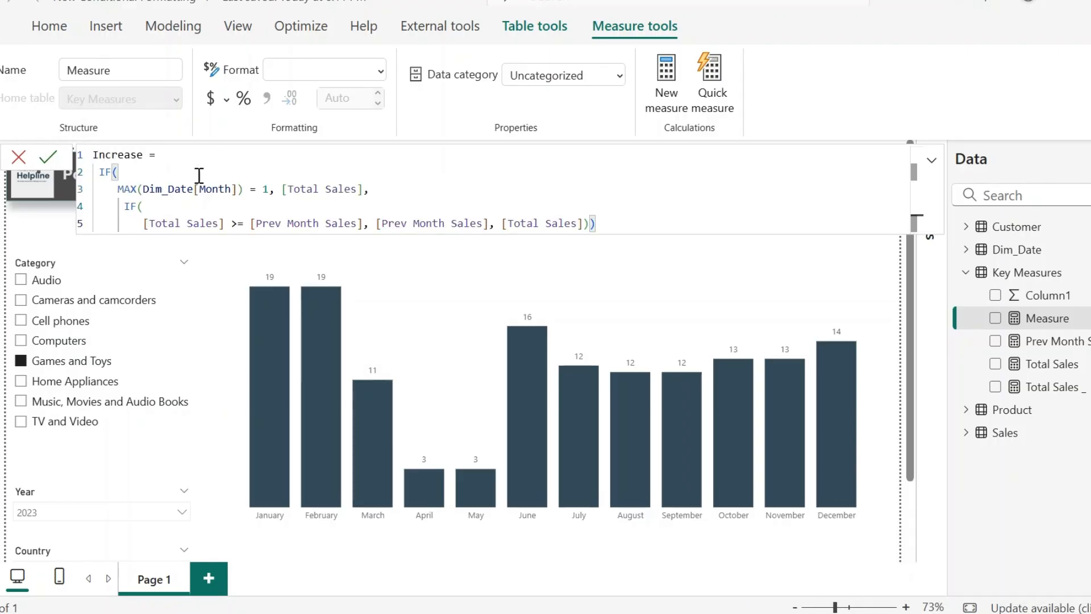
pyautogui.doubleClick(341, 188)
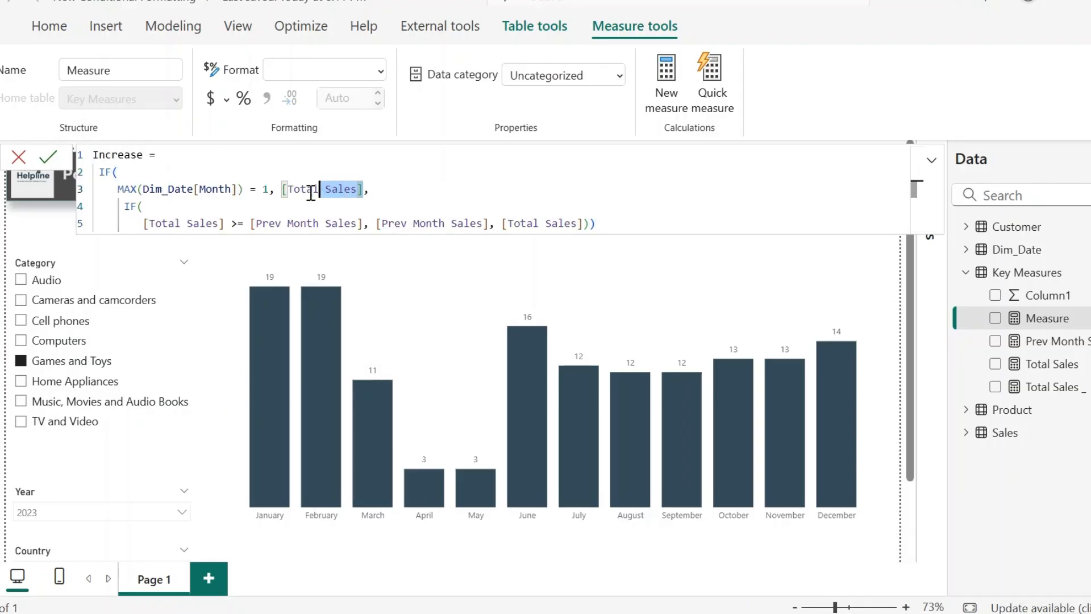
pyautogui.write('blan')
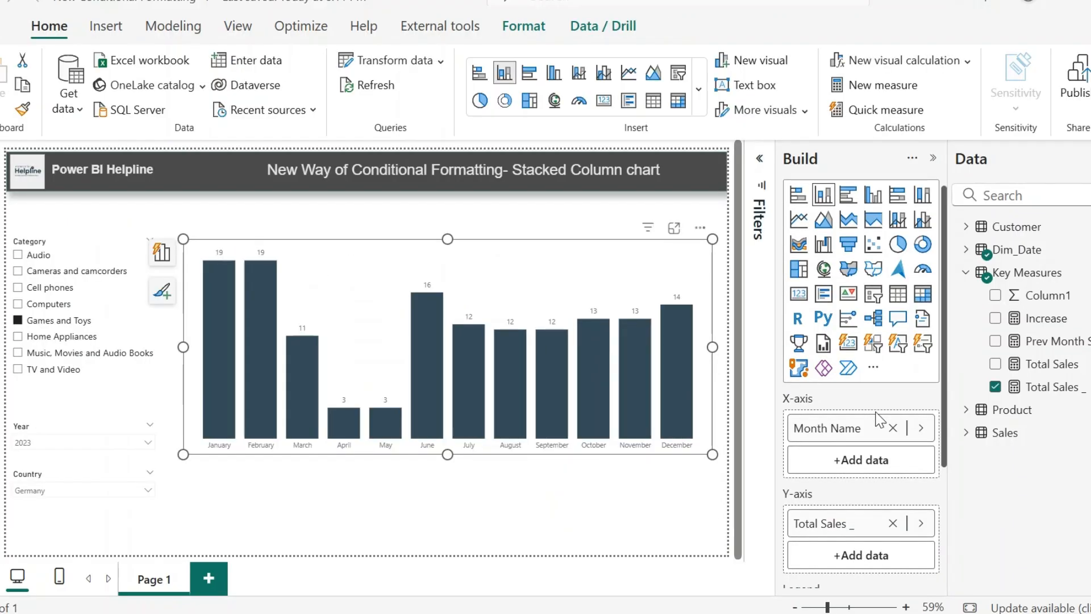
pyautogui.click(995, 318)
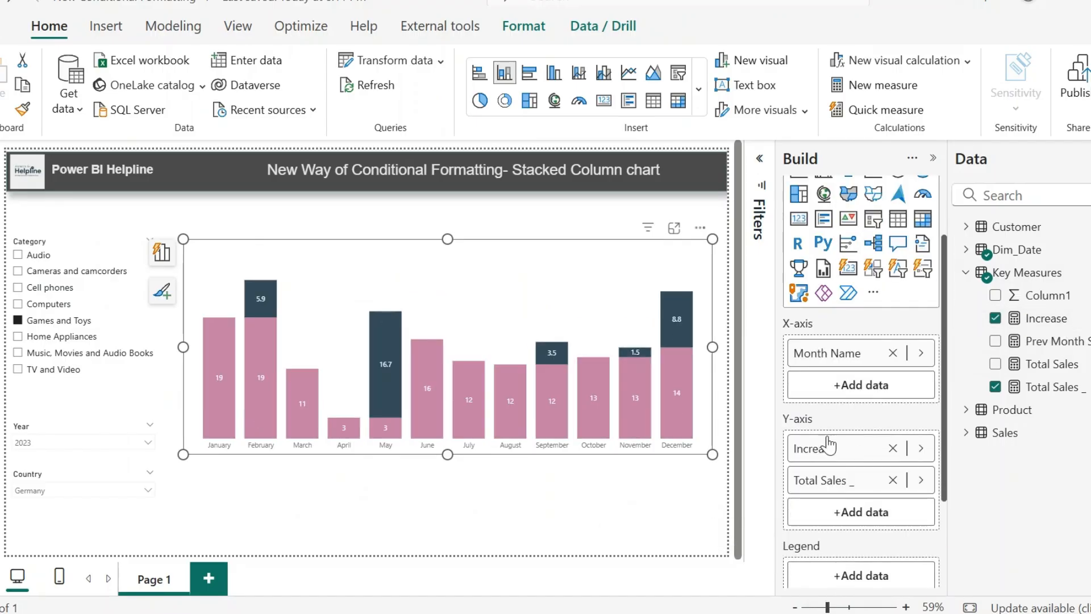
pyautogui.click(759, 158)
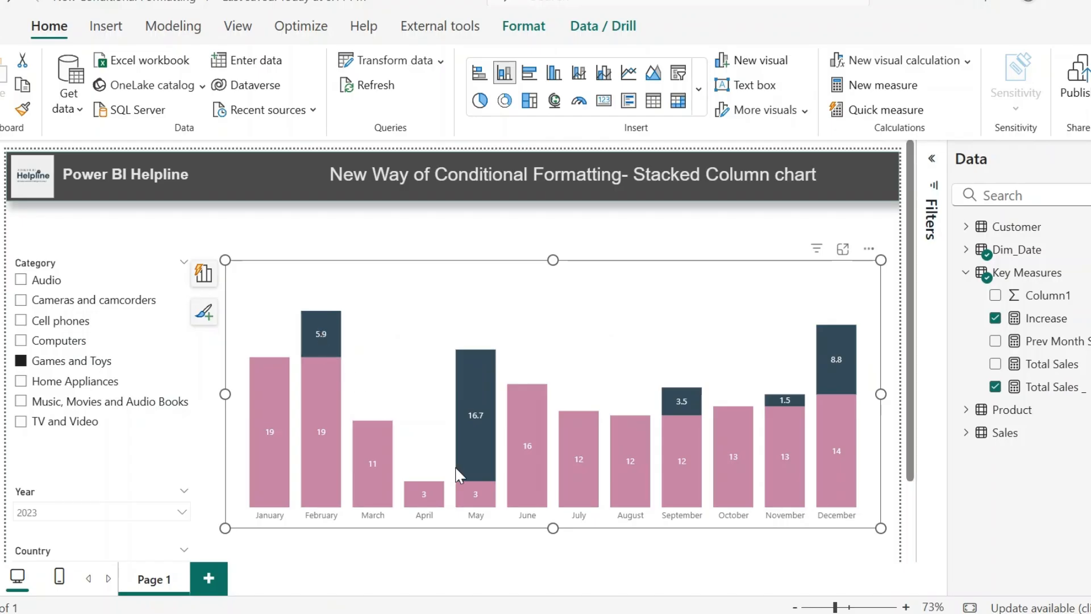
pyautogui.moveTo(775, 385)
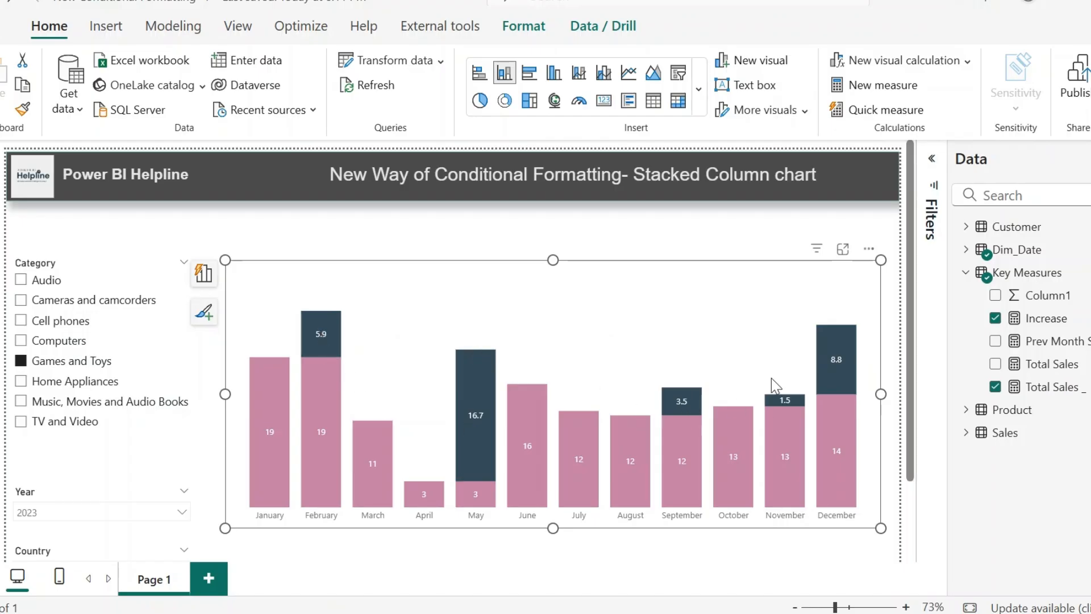
pyautogui.rightClick(1029, 272)
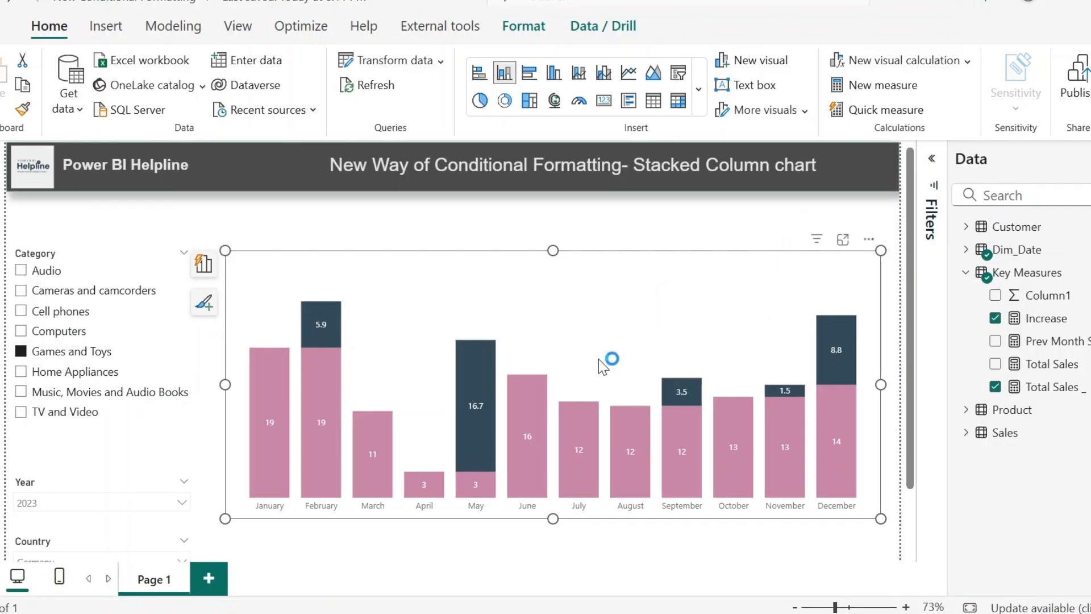
pyautogui.moveTo(475, 404)
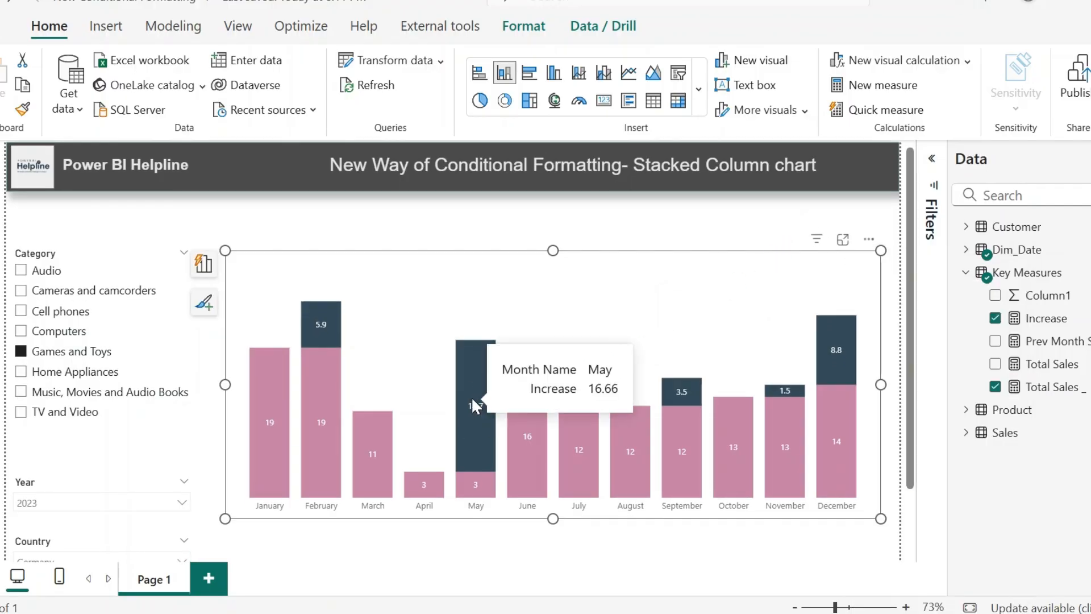
pyautogui.click(1042, 319)
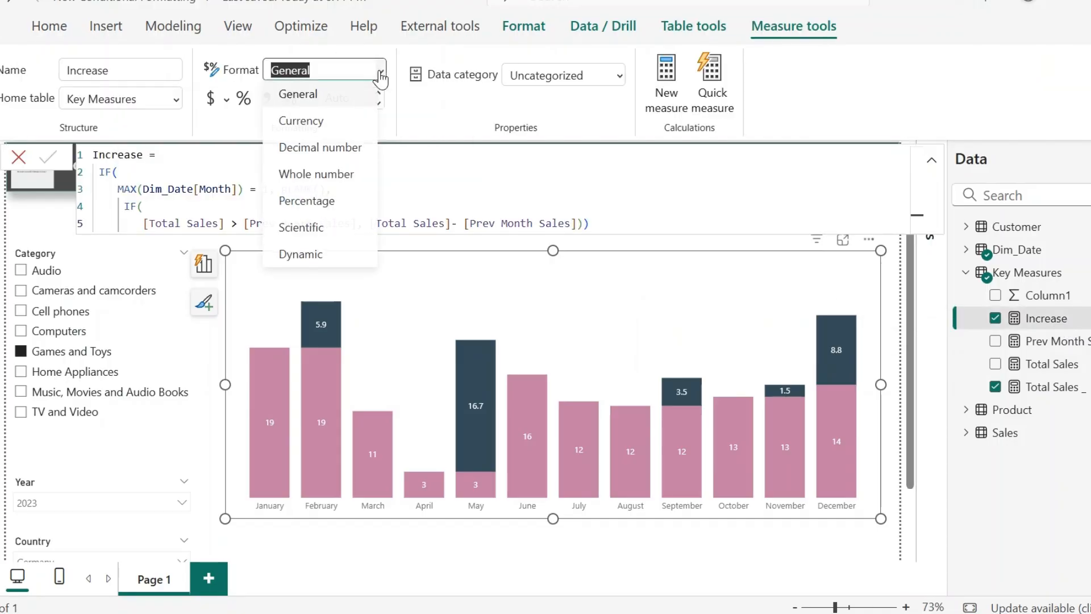
# Give Increase a dynamic format string FORMAT([Increase], ...) that prefixes a plus sign
pyautogui.click(300, 254)
pyautogui.write('"""" & "+" &')
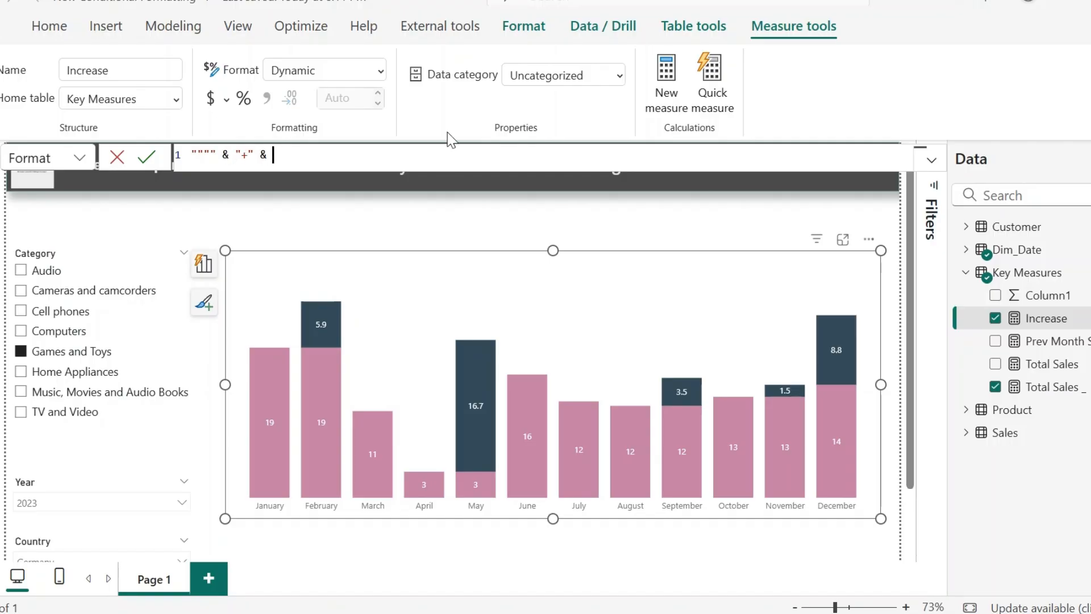
pyautogui.write('FORMAT([Increase], "')
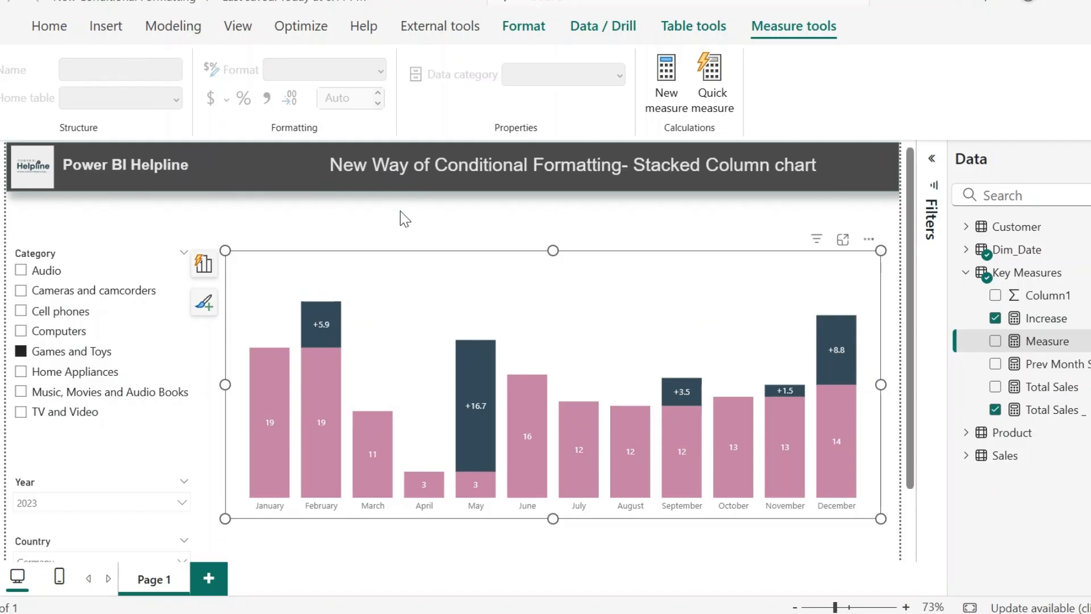
# Build a Decrease measure from the Increase DAX, renaming it and reversing the subtraction
pyautogui.click(1045, 318)
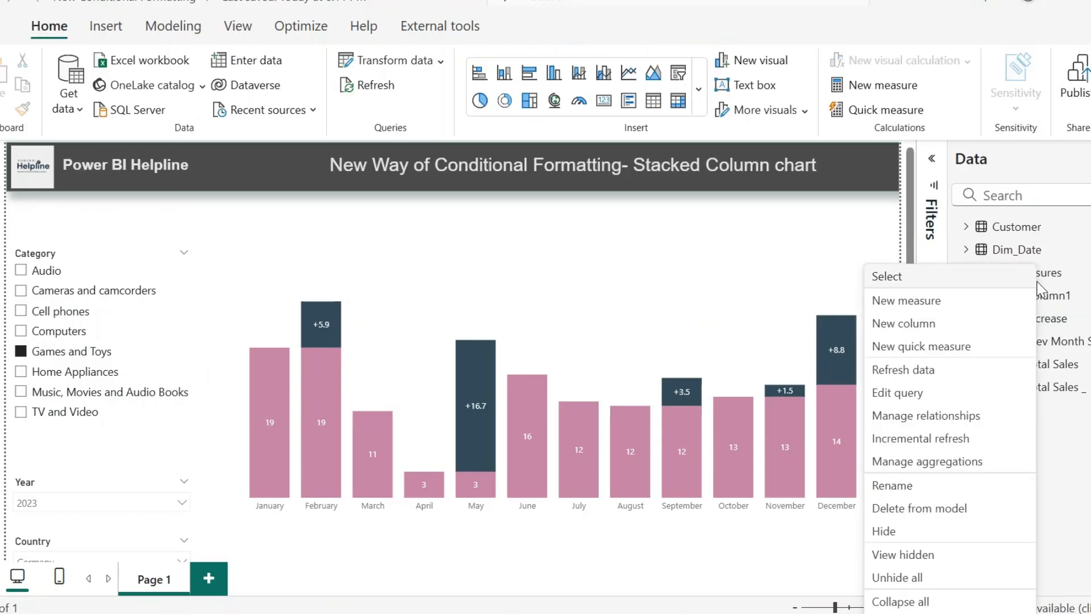
pyautogui.click(905, 300)
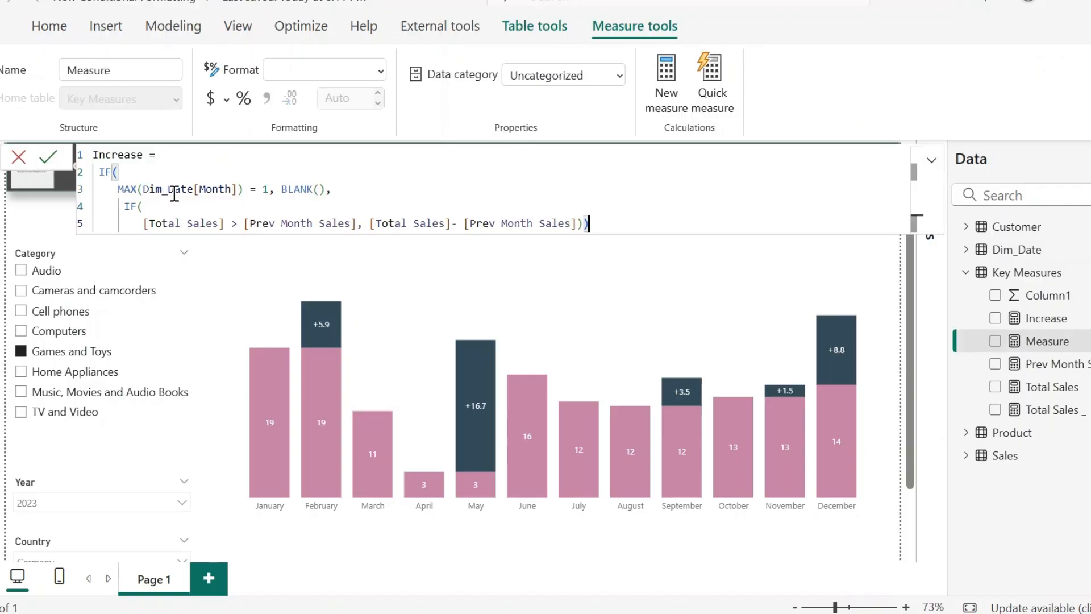
pyautogui.doubleClick(120, 155)
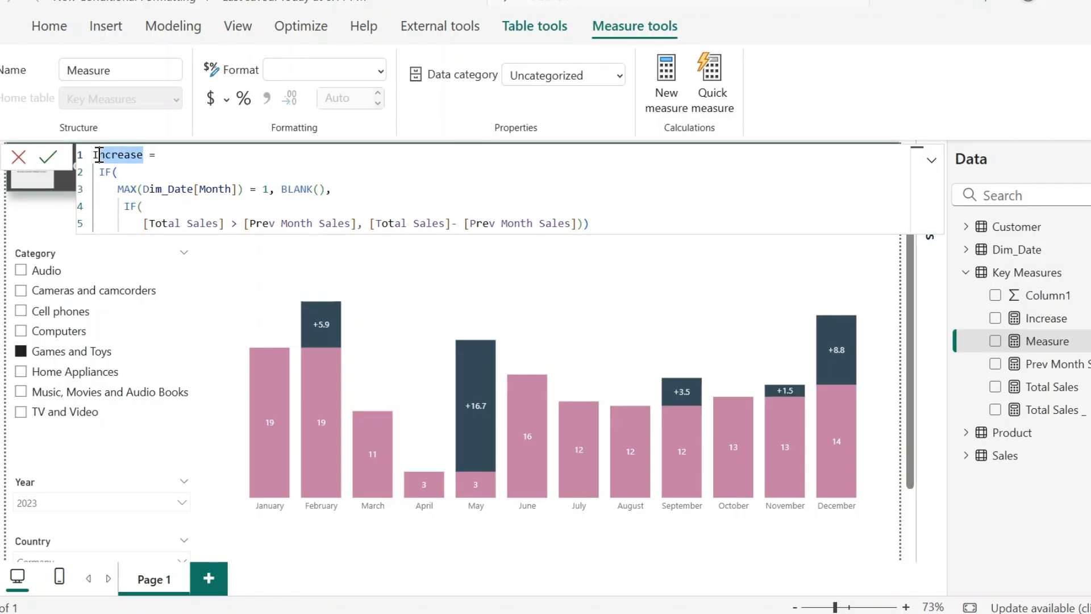
pyautogui.write('Decrea')
pyautogui.write('<')
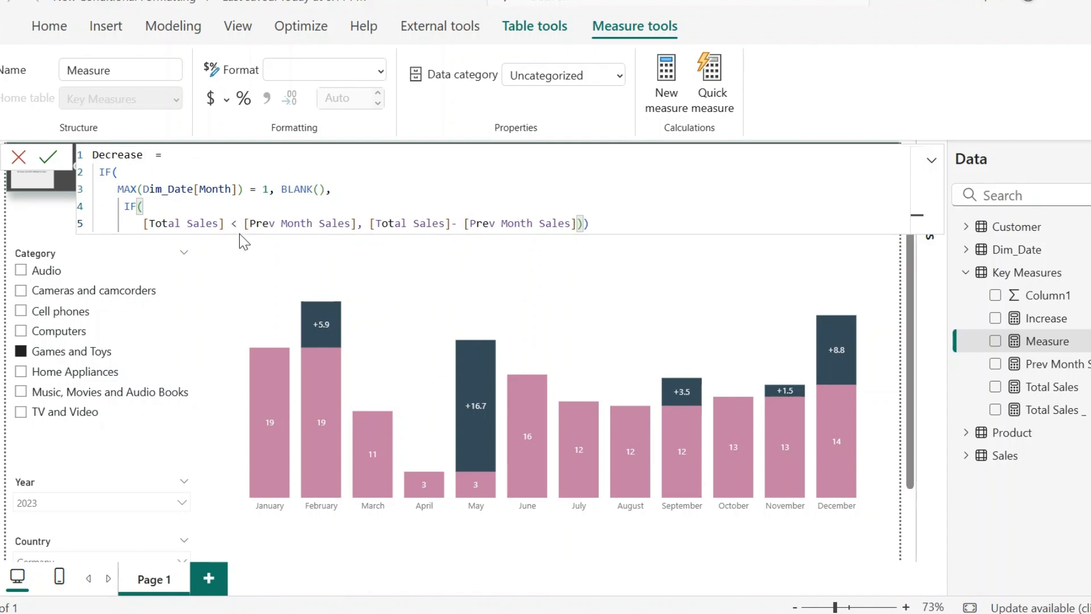
pyautogui.doubleClick(409, 224)
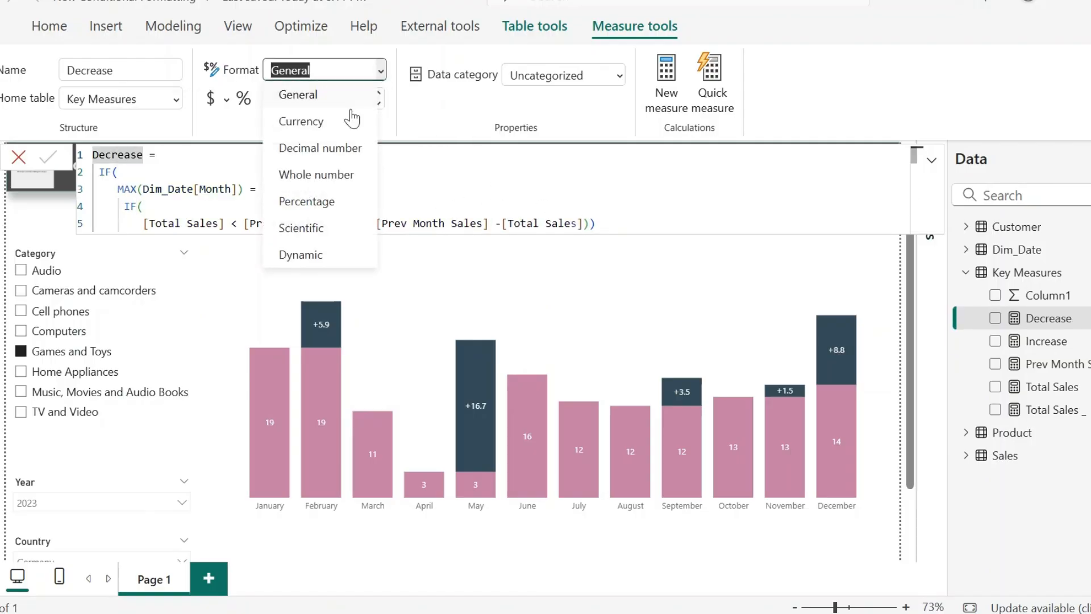
# Switch the Decrease measure's format to Dynamic for the ▼ prefix
pyautogui.click(300, 254)
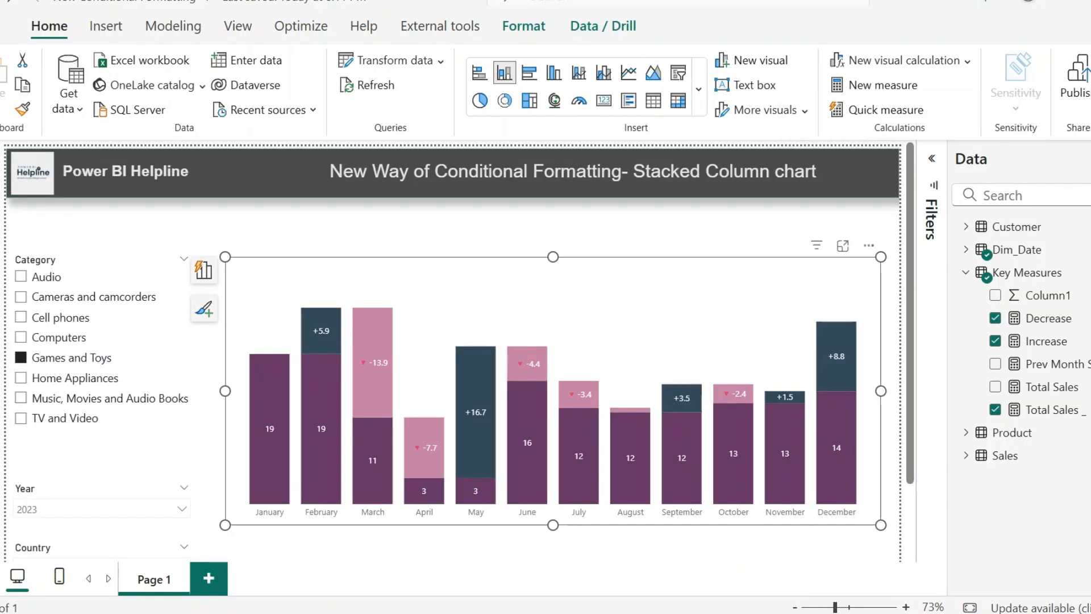
pyautogui.moveTo(655, 303)
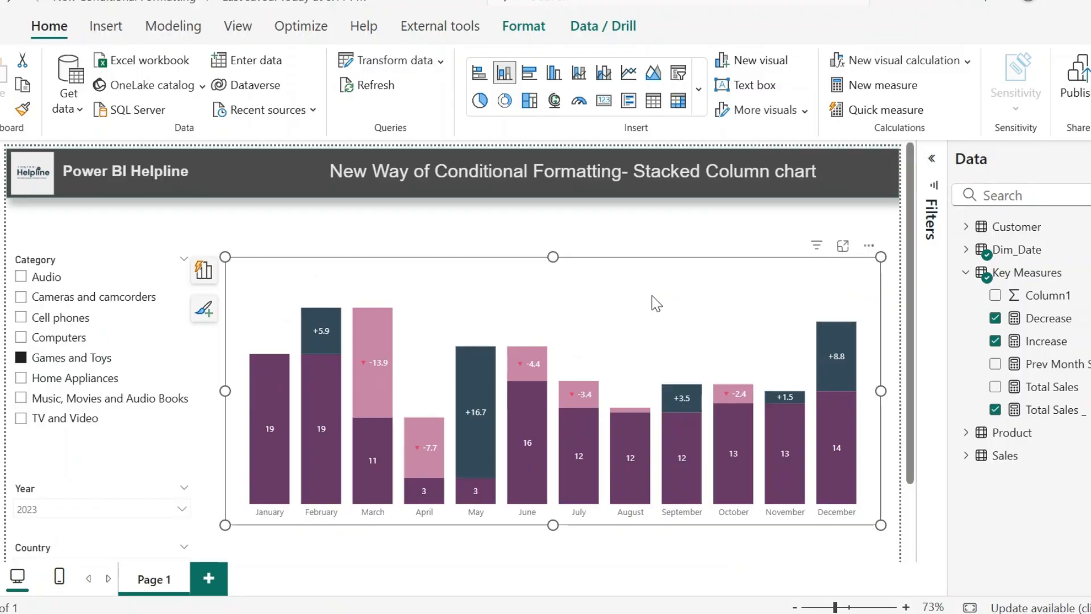
pyautogui.moveTo(323, 334)
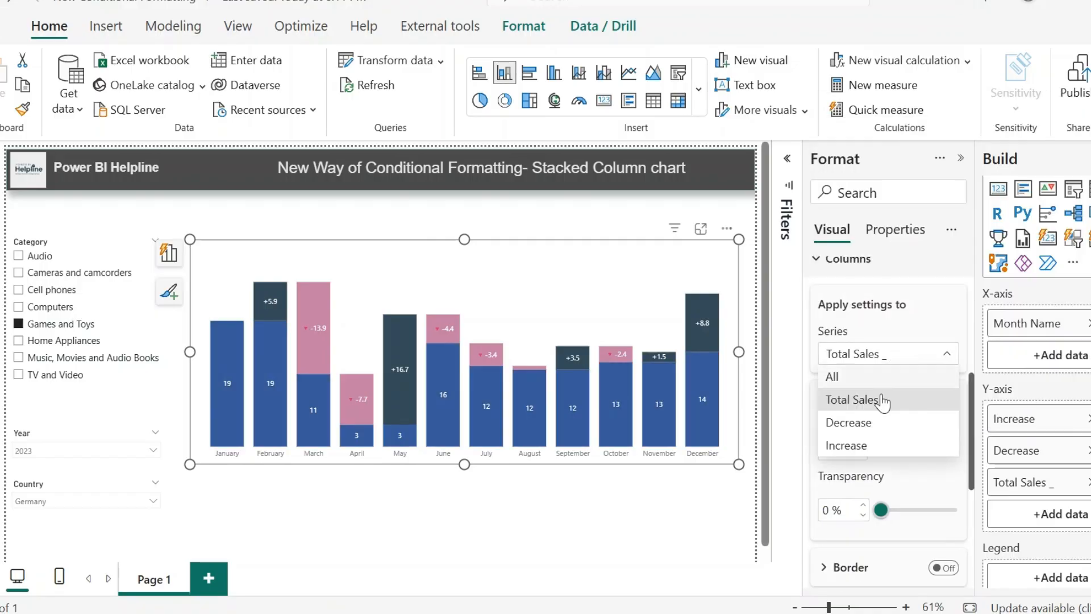
# Select the Increase series under Apply settings to and set its colour to green
pyautogui.click(846, 446)
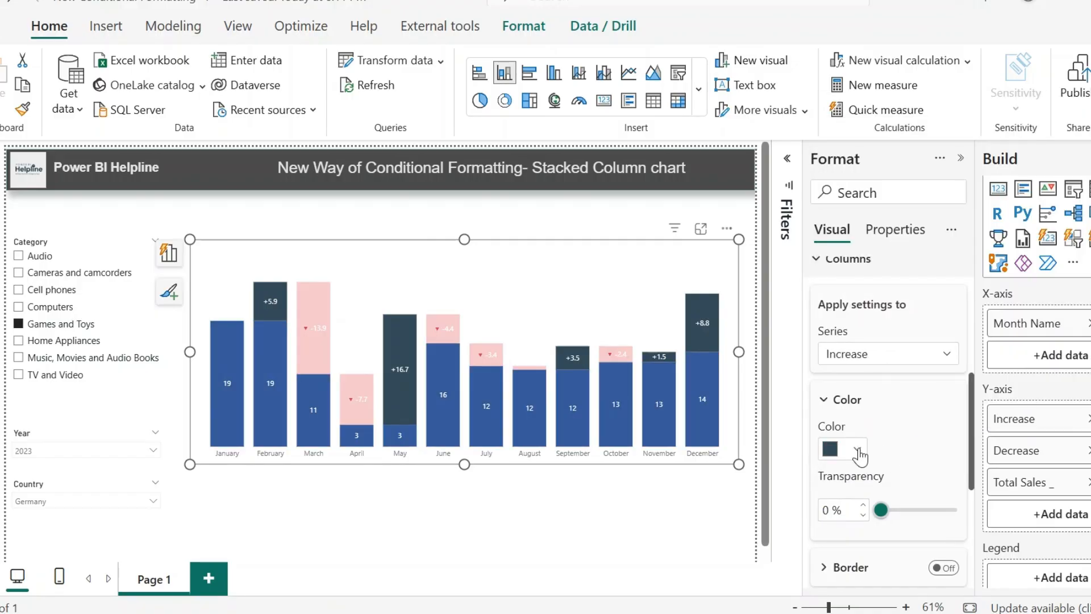
pyautogui.click(829, 449)
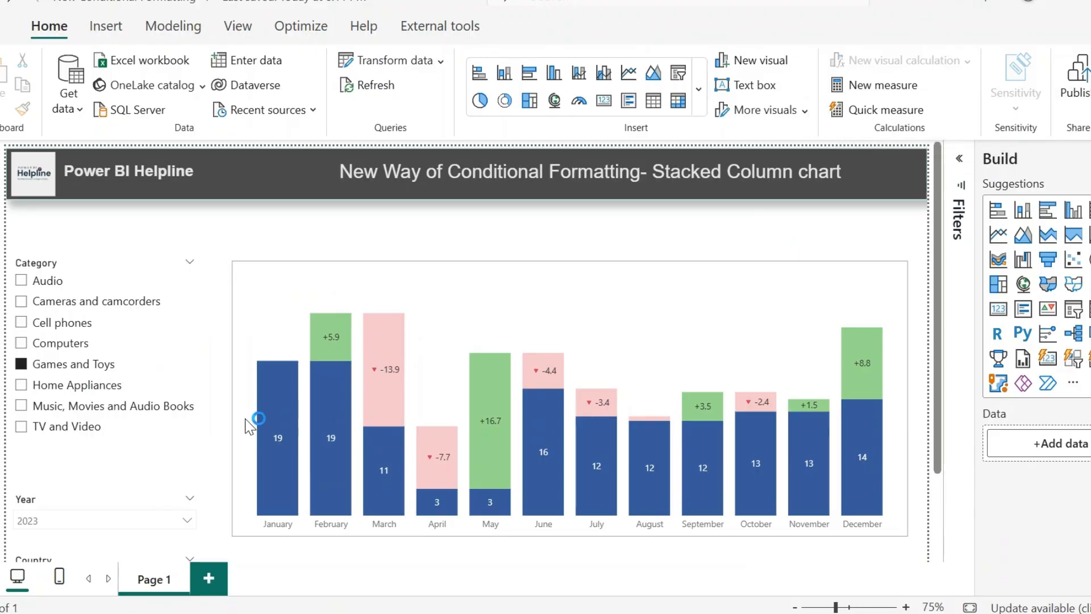
pyautogui.moveTo(331, 354)
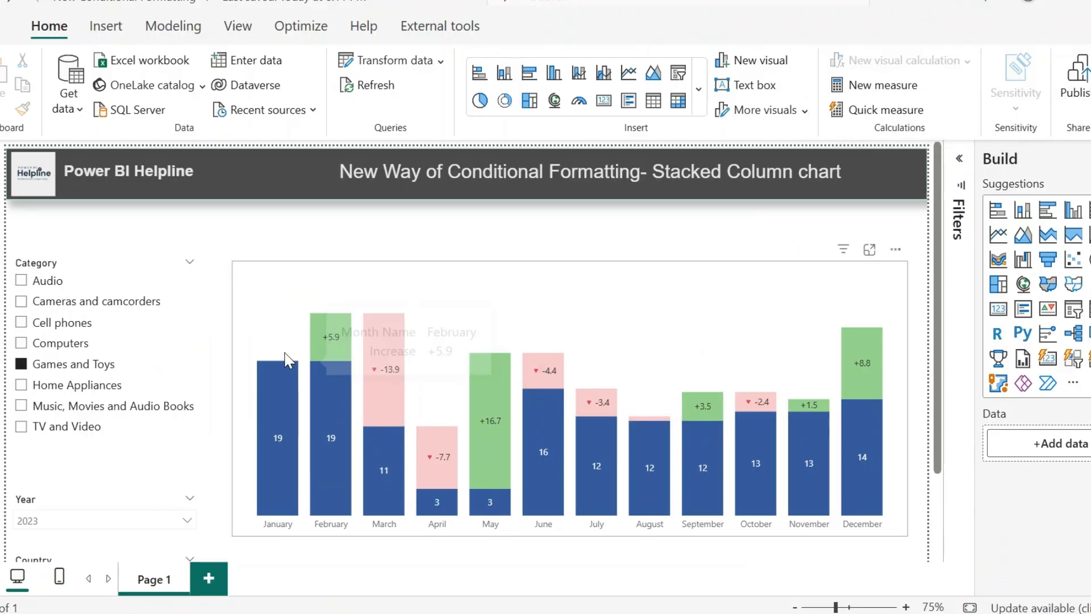
pyautogui.moveTo(720, 290)
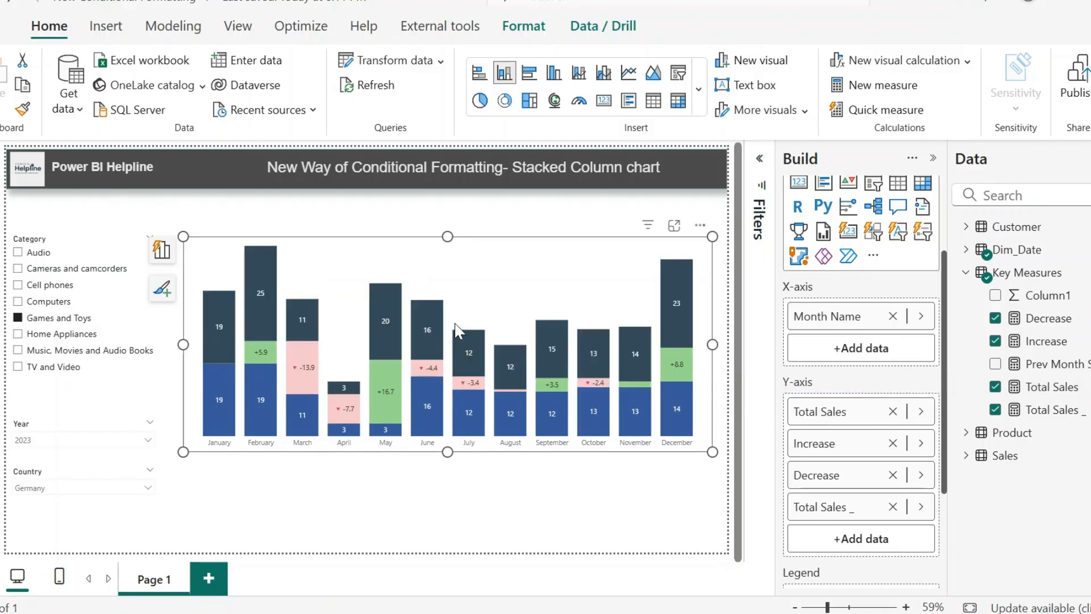
# Set the Total Sales data label position to Inside base so totals show above columns
pyautogui.click(685, 365)
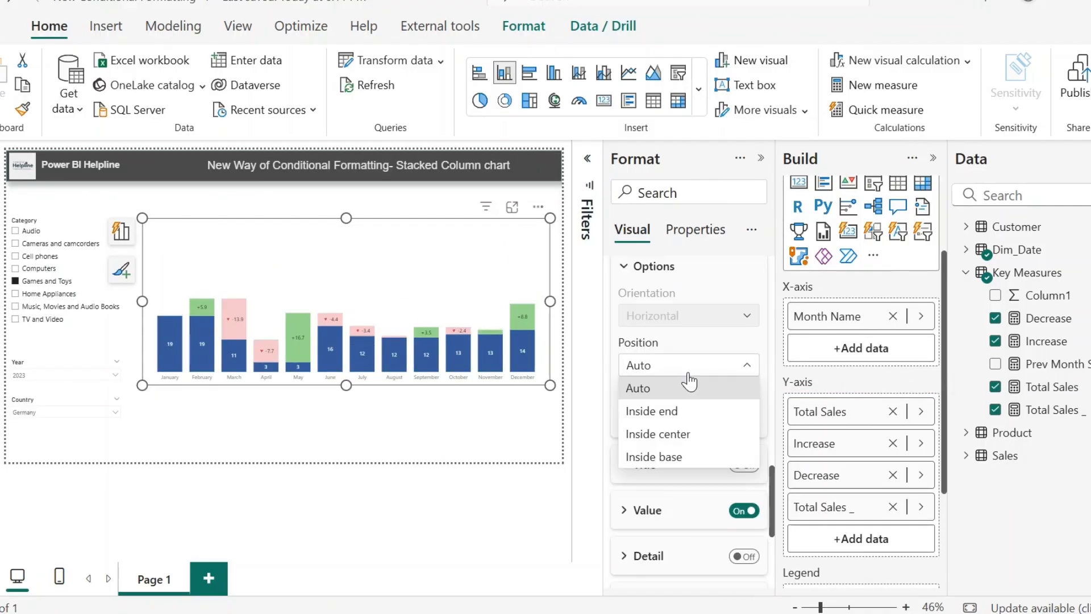
pyautogui.click(654, 456)
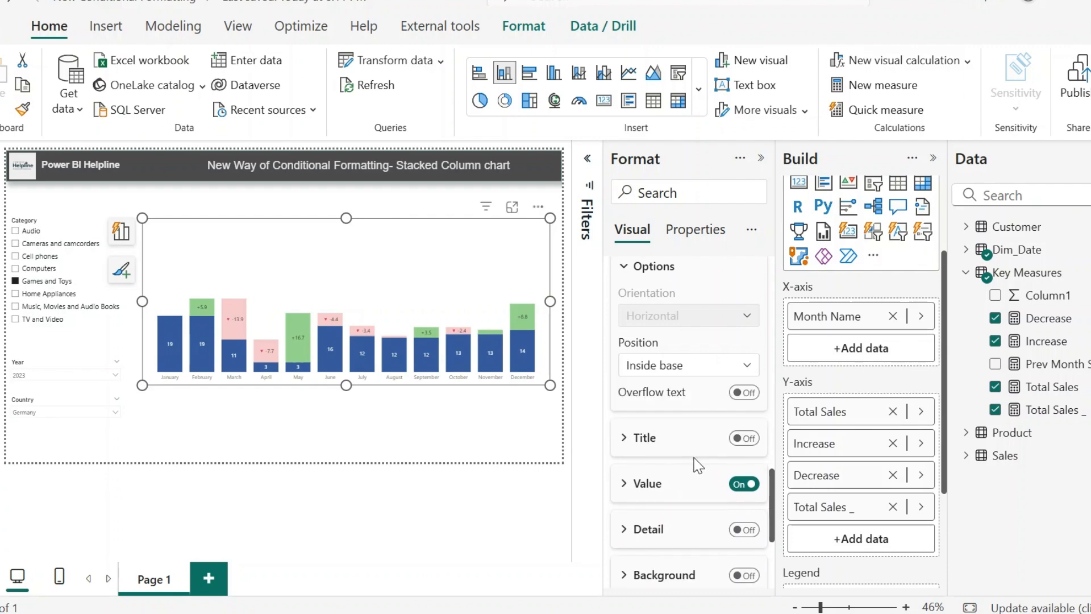
pyautogui.click(648, 483)
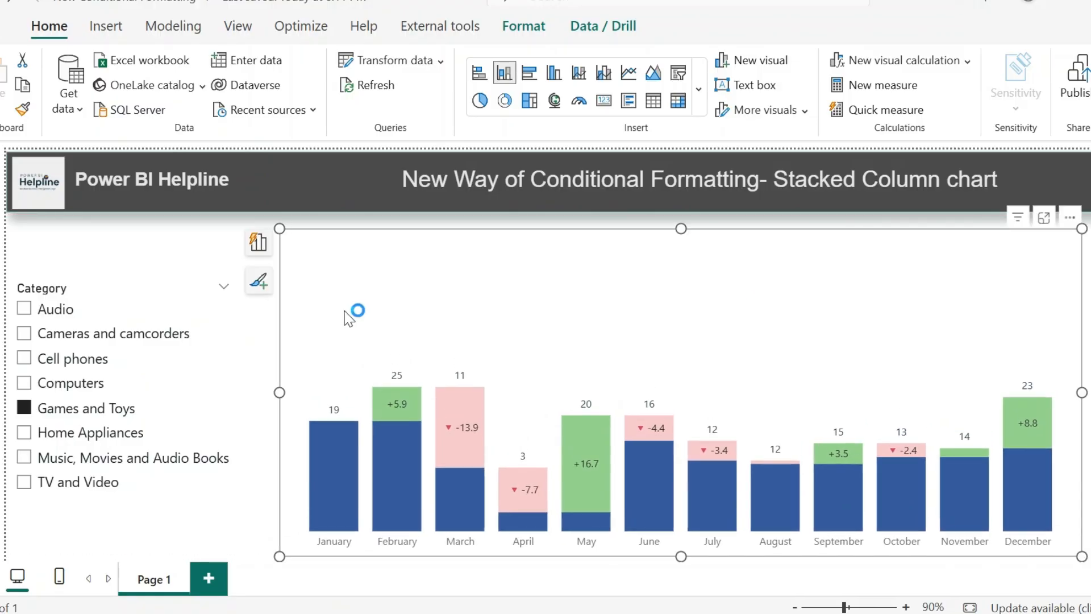
# Deselect the chart and choose Computers in the Category slicer
pyautogui.scroll(-3)
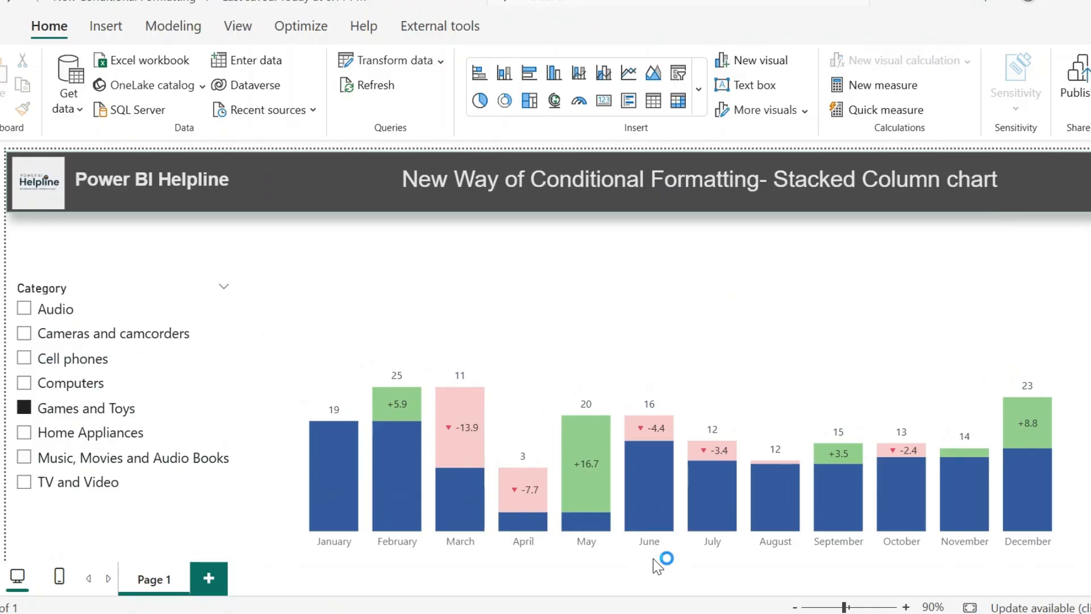
pyautogui.click(390, 484)
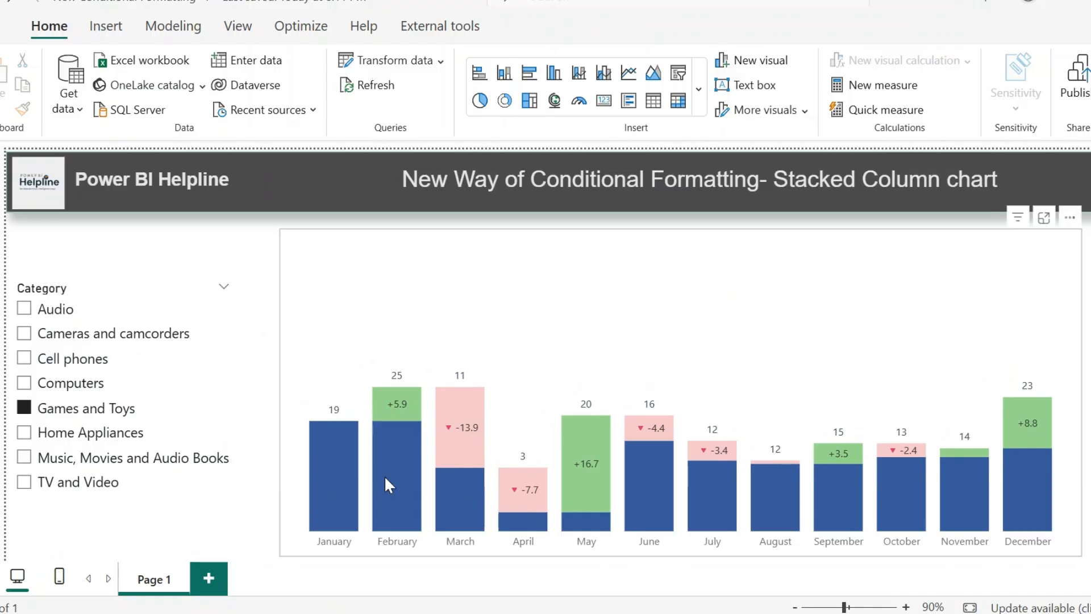
pyautogui.moveTo(410, 386)
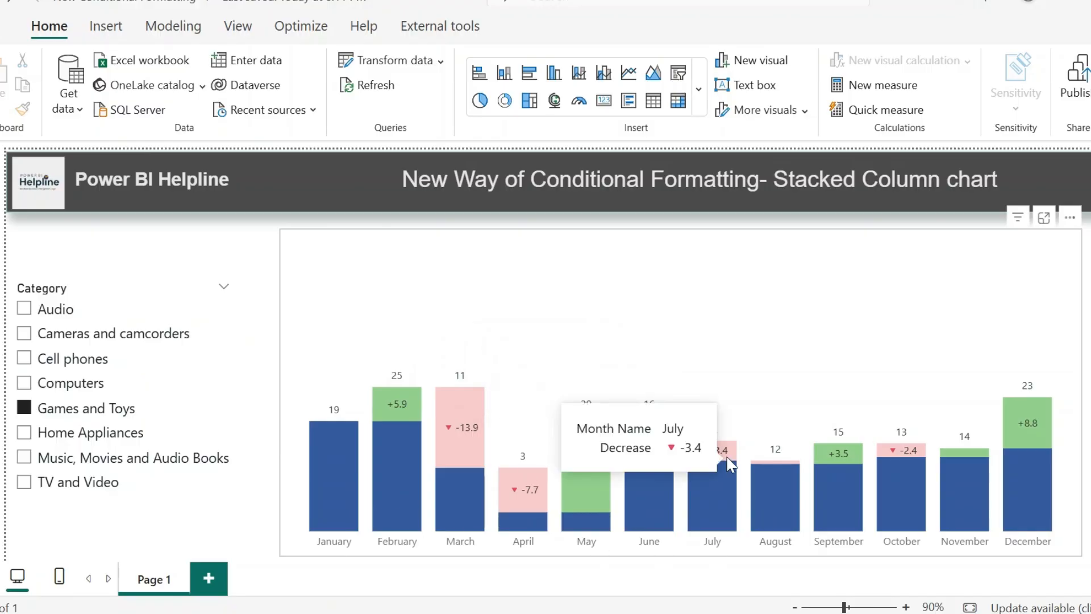
pyautogui.click(75, 382)
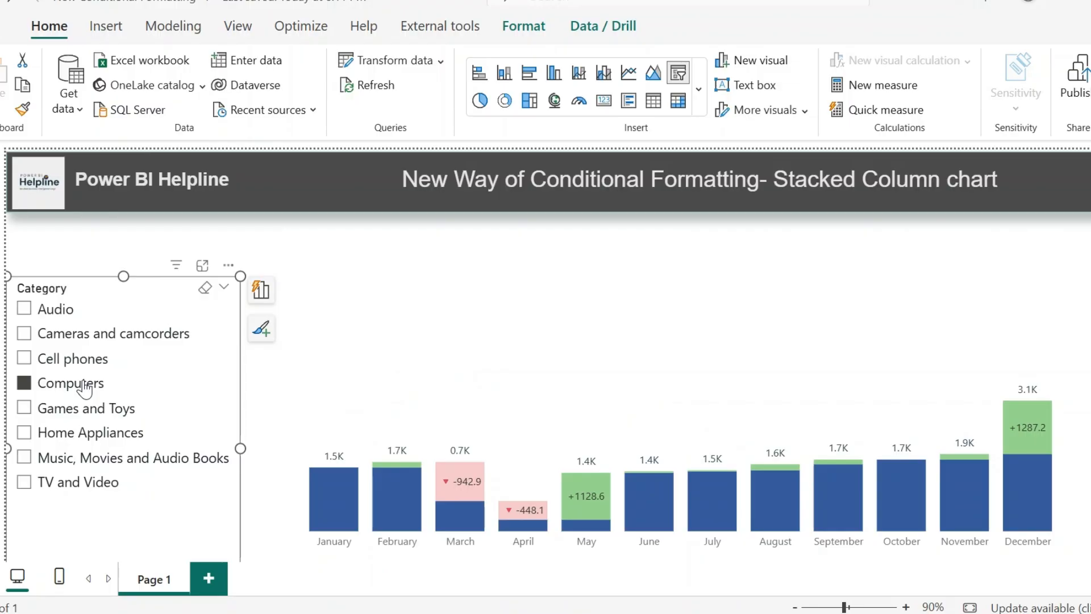